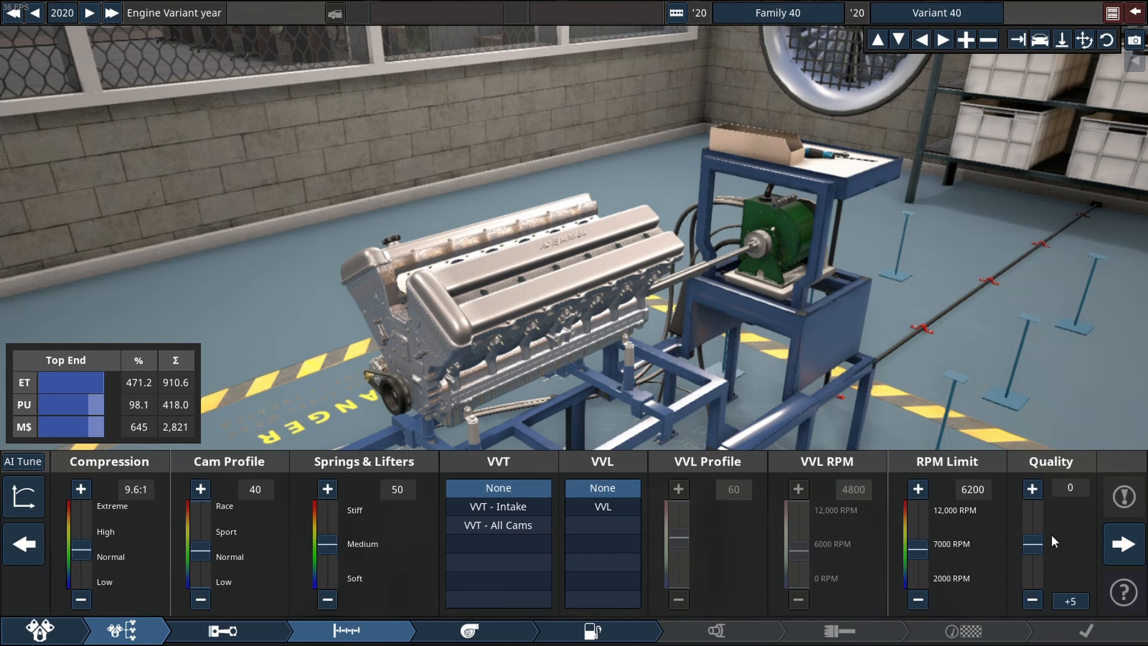
# Enable VVT on all cams, switch the fuel to an ethanol blend, and fit a dual exhaust.
pyautogui.click(498, 525)
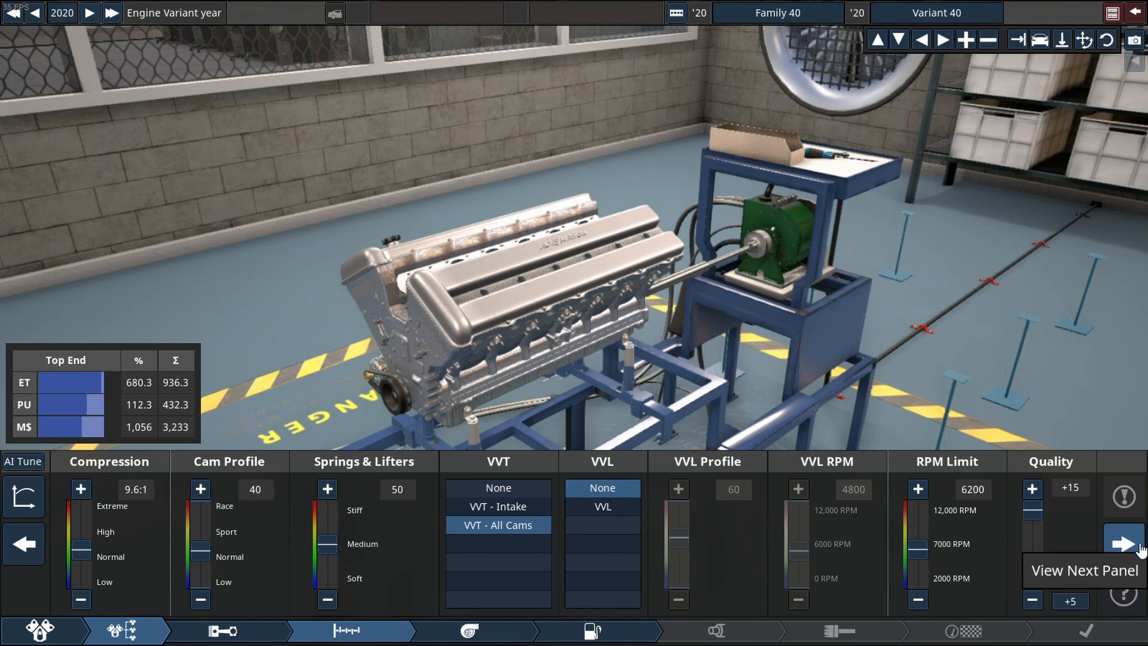
pyautogui.click(1126, 541)
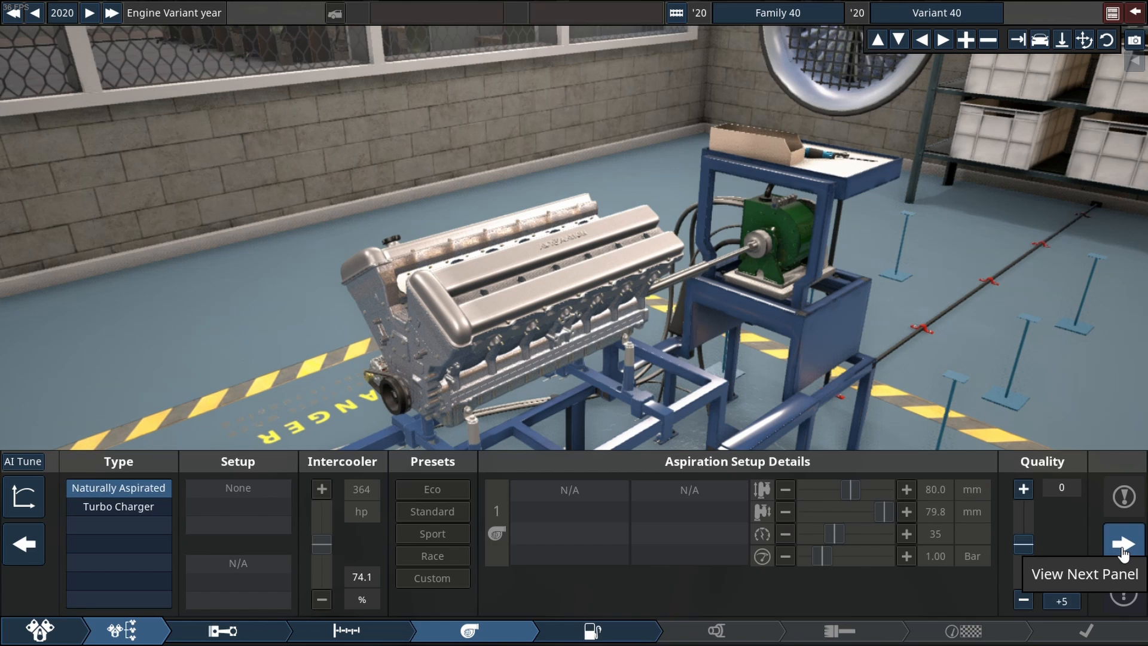
pyautogui.click(1122, 543)
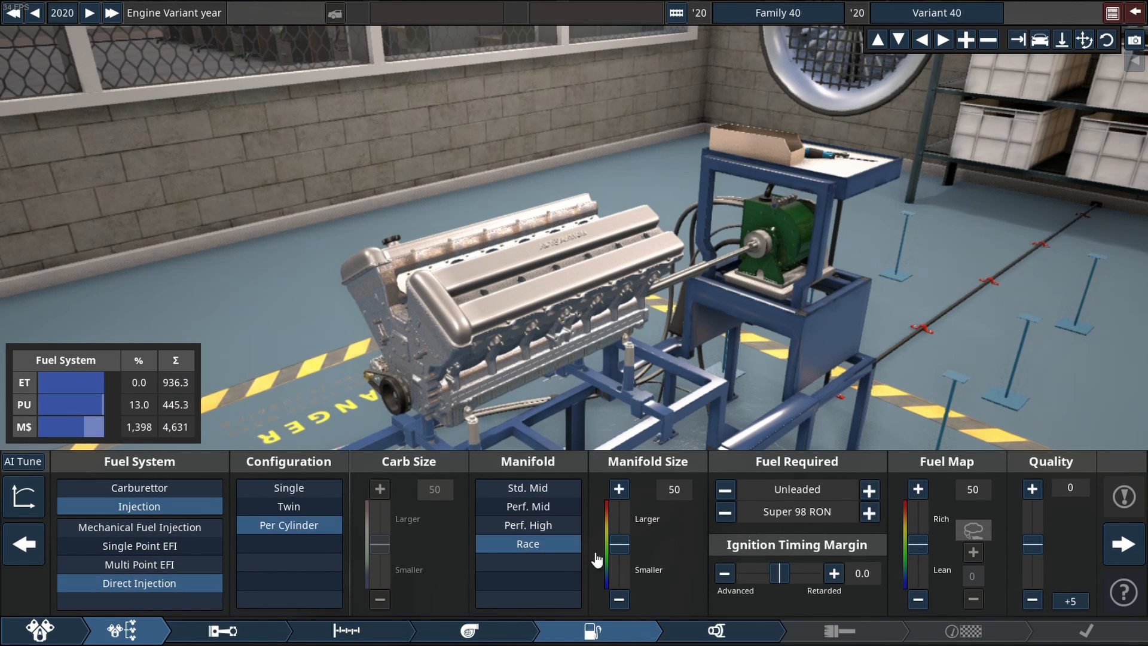
pyautogui.click(868, 489)
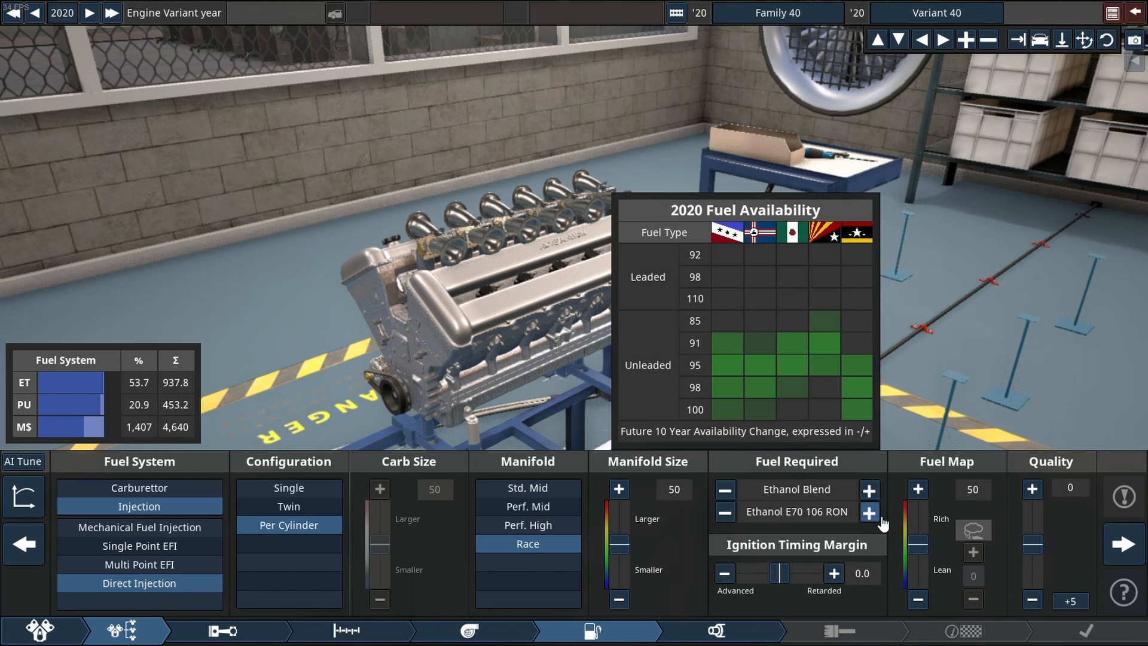
pyautogui.click(869, 512)
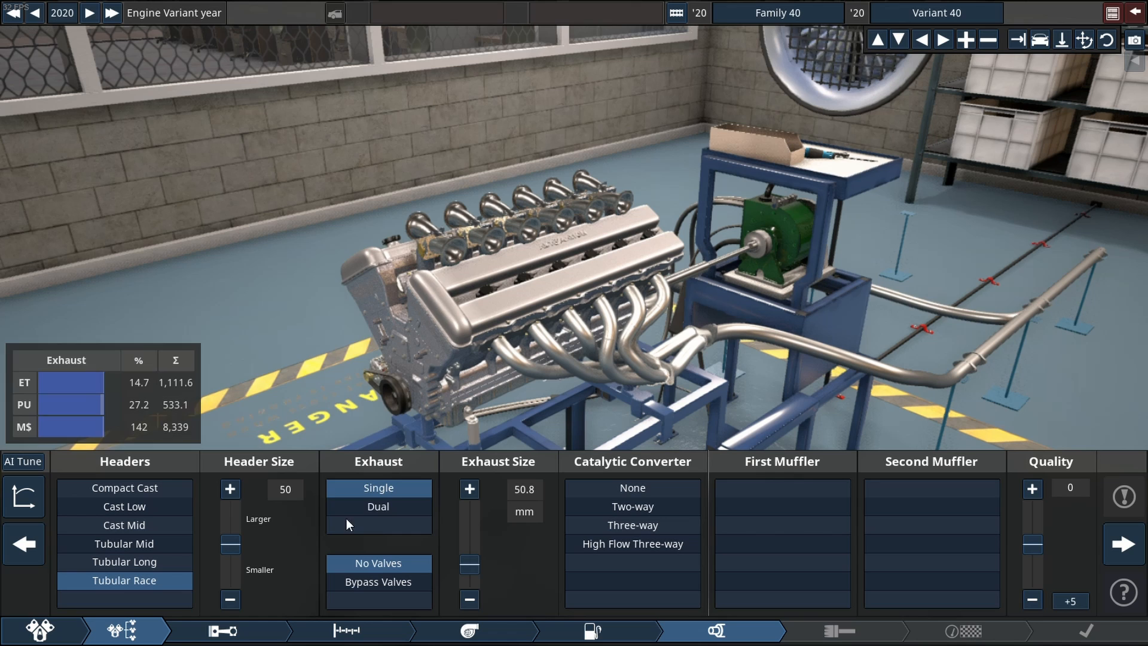
pyautogui.click(378, 507)
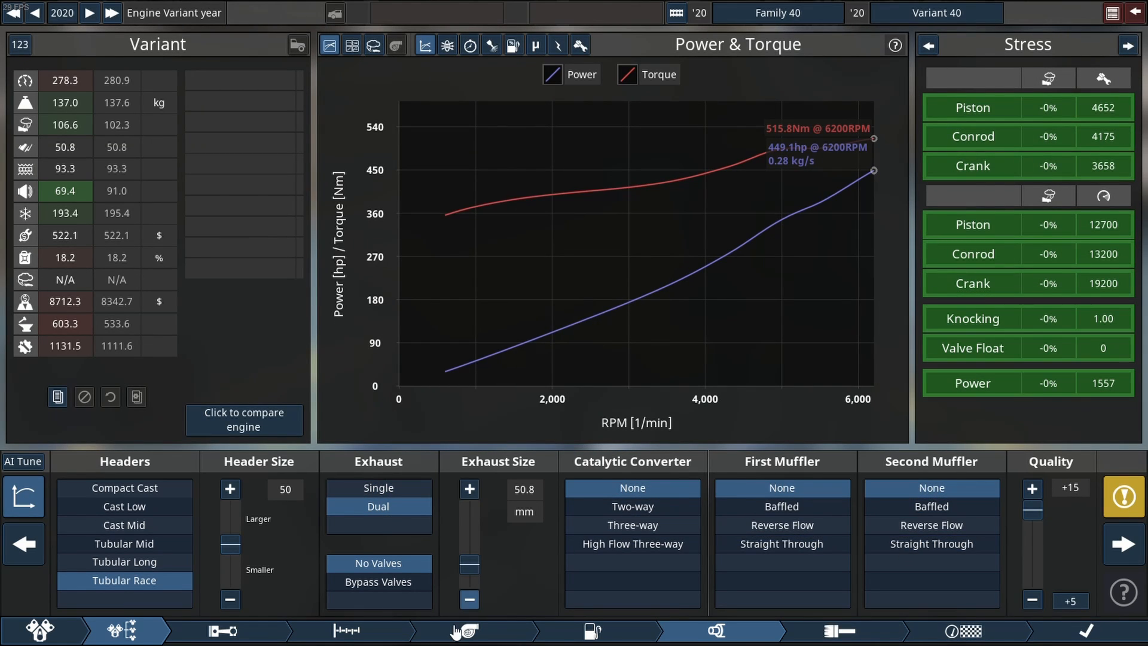
pyautogui.moveTo(932, 44)
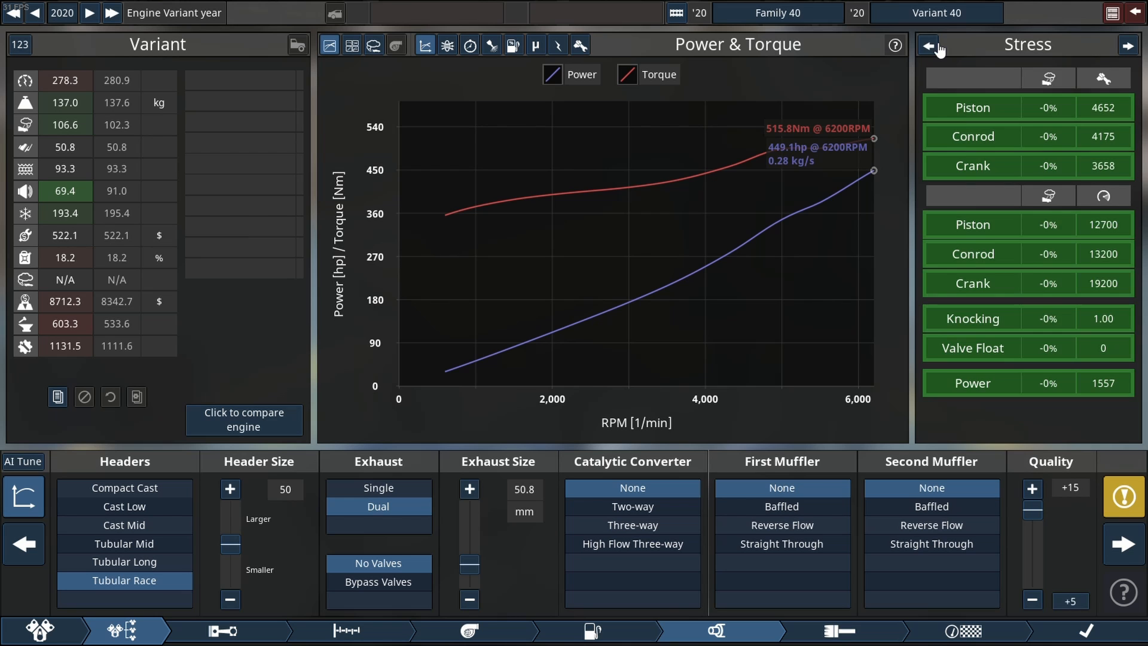
pyautogui.moveTo(350, 639)
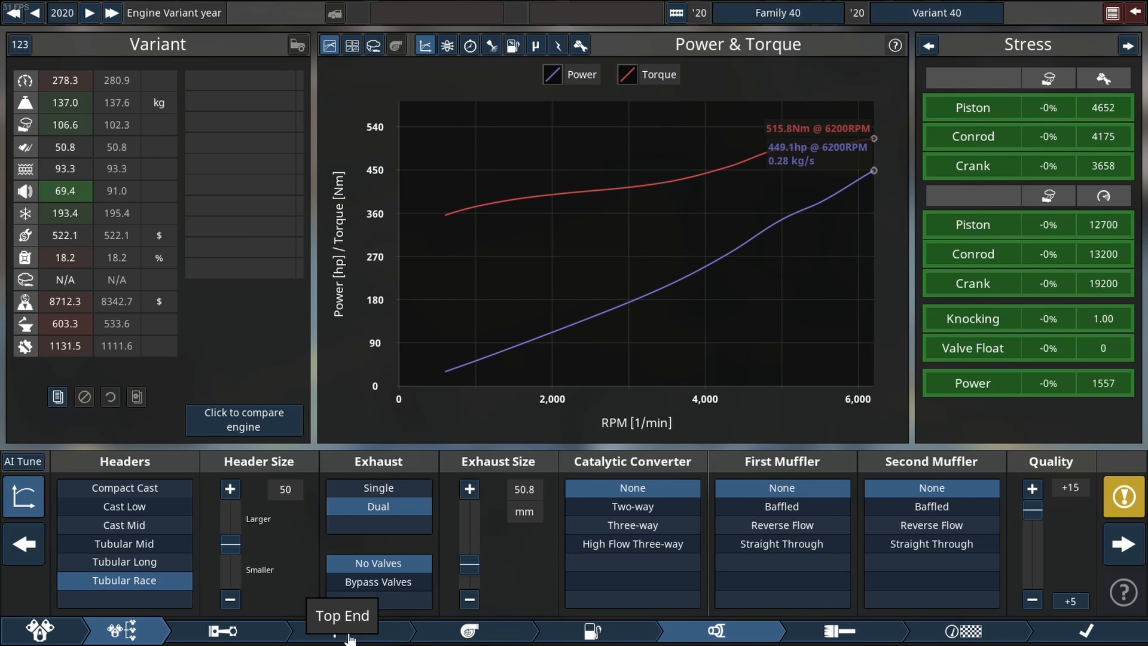
# Raise the rev limit to 12000 rpm and push the cam profile up to 67.
pyautogui.click(344, 632)
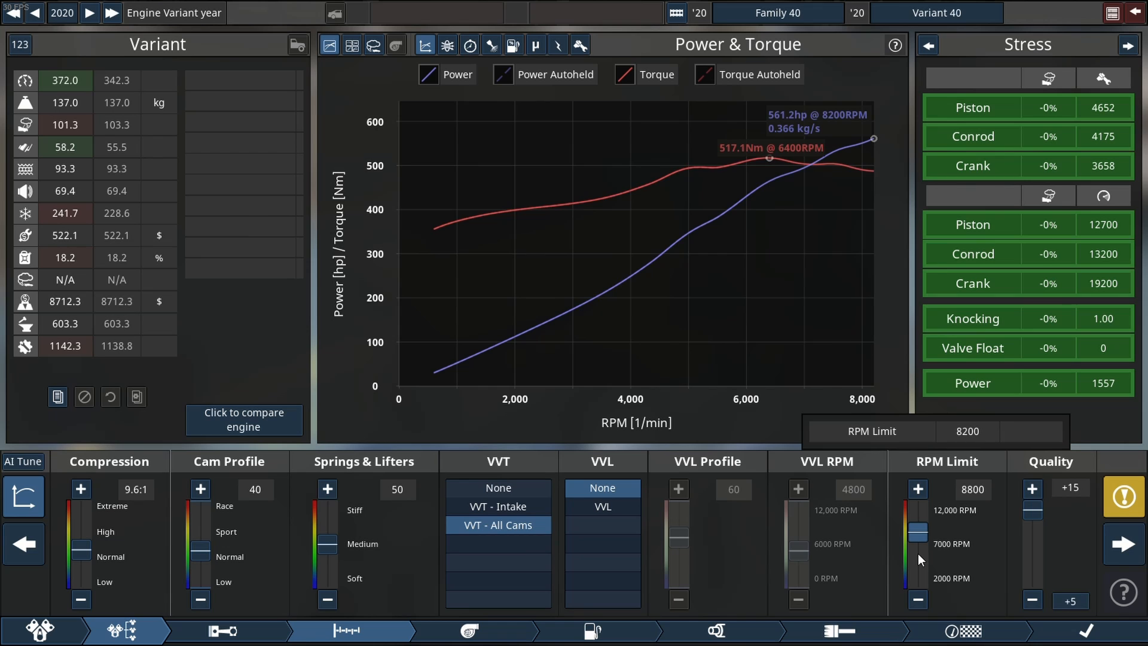
pyautogui.moveTo(917, 534); pyautogui.dragTo(918, 513)
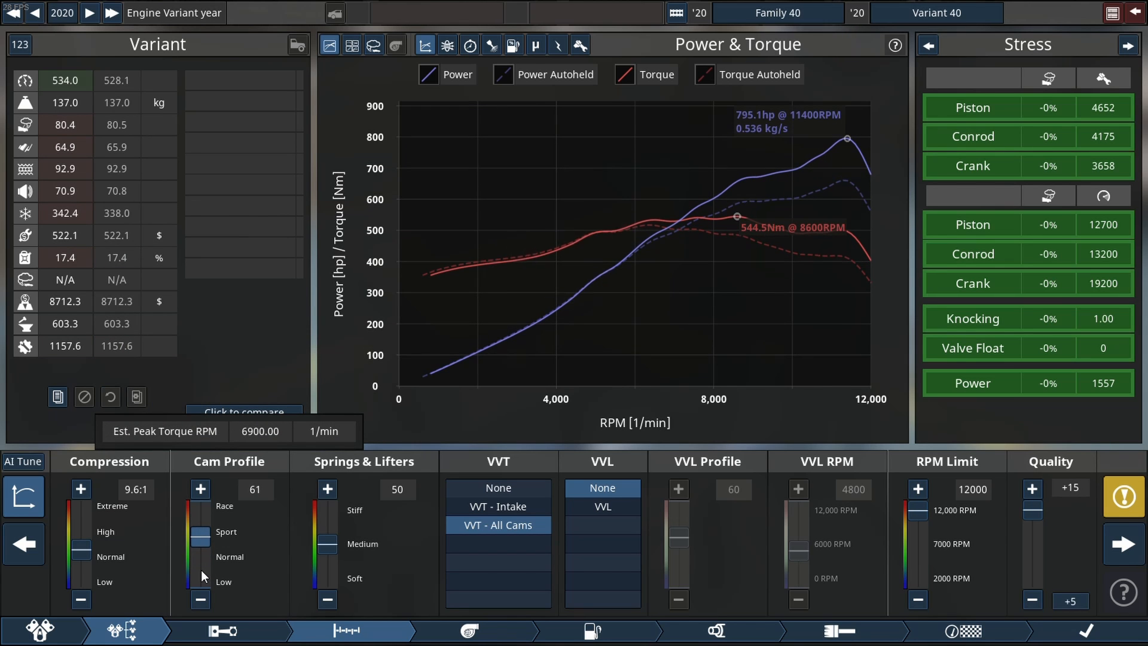
pyautogui.click(201, 489)
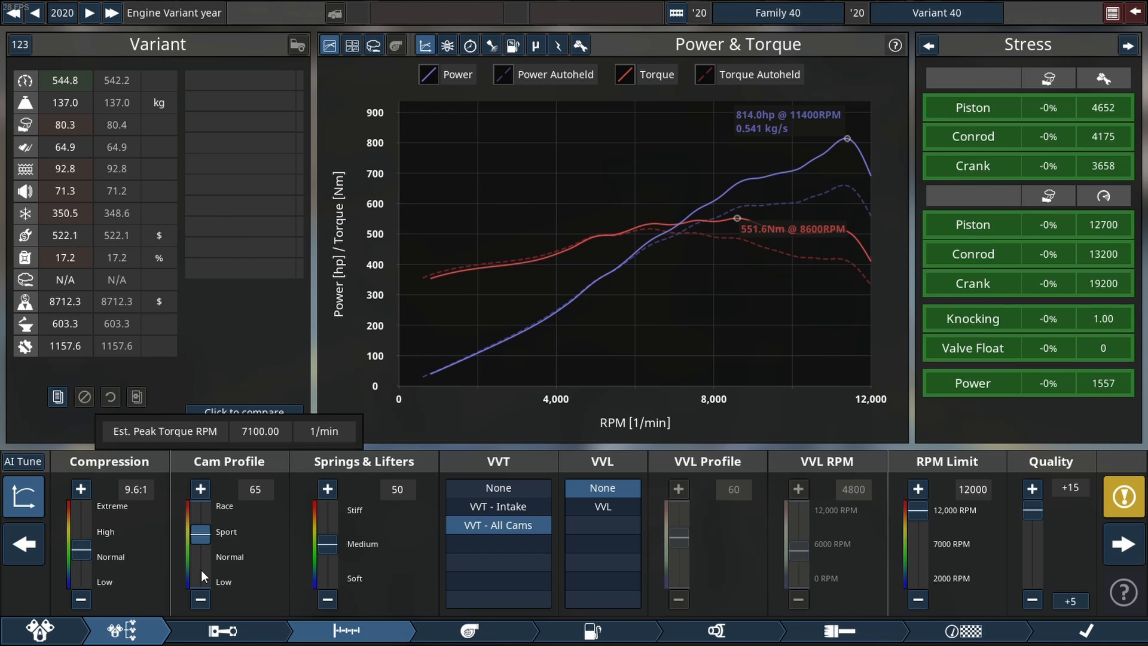
pyautogui.click(82, 489)
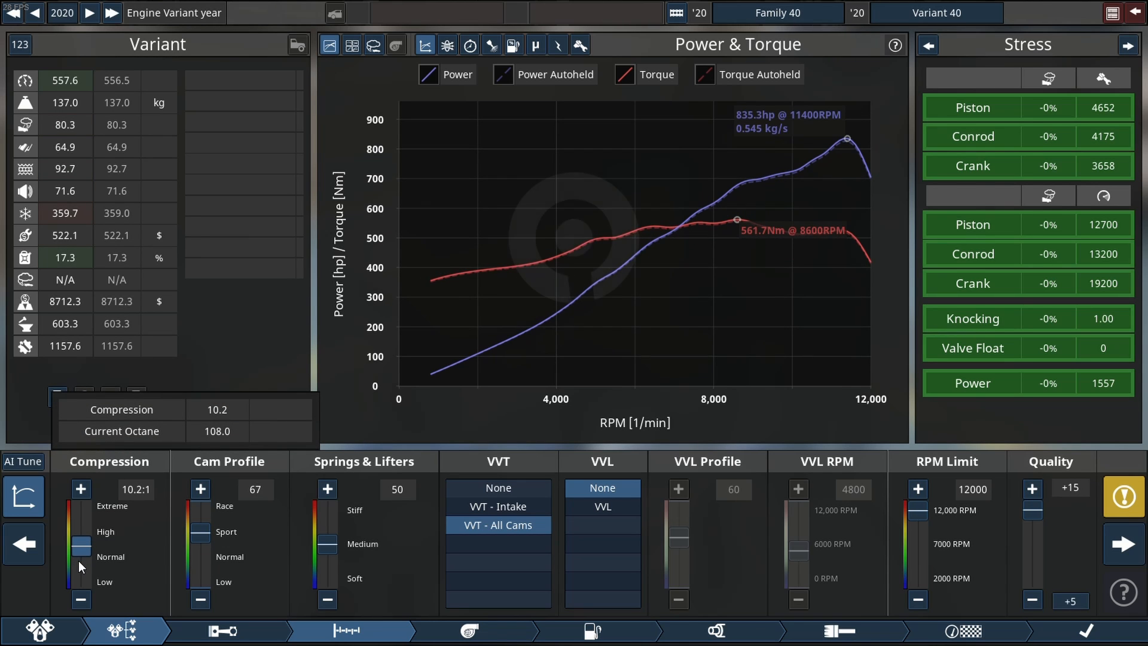
# Raise the compression ratio from 10.2:1 to about 14:1 for roughly 886 hp.
pyautogui.click(81, 489)
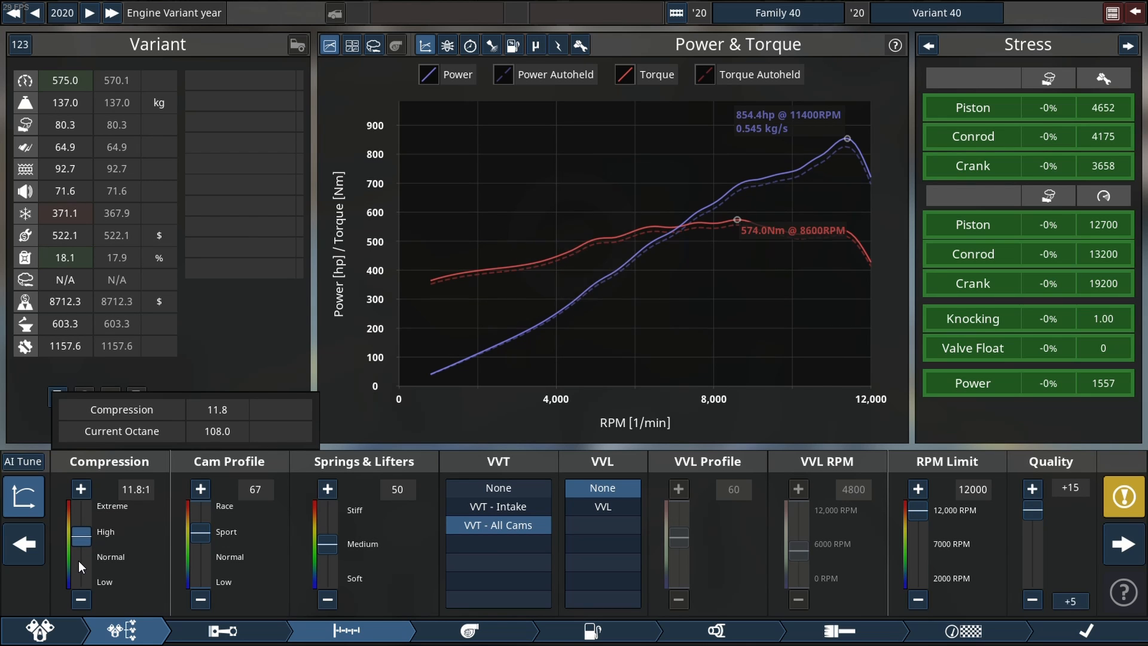
pyautogui.click(81, 488)
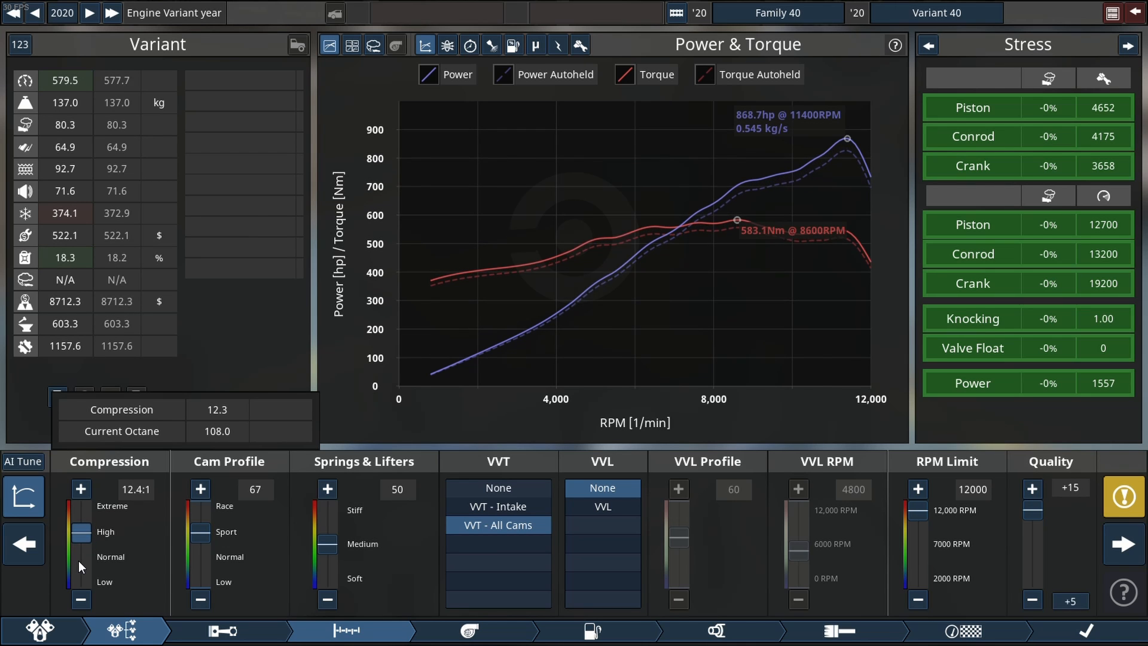
pyautogui.click(81, 488)
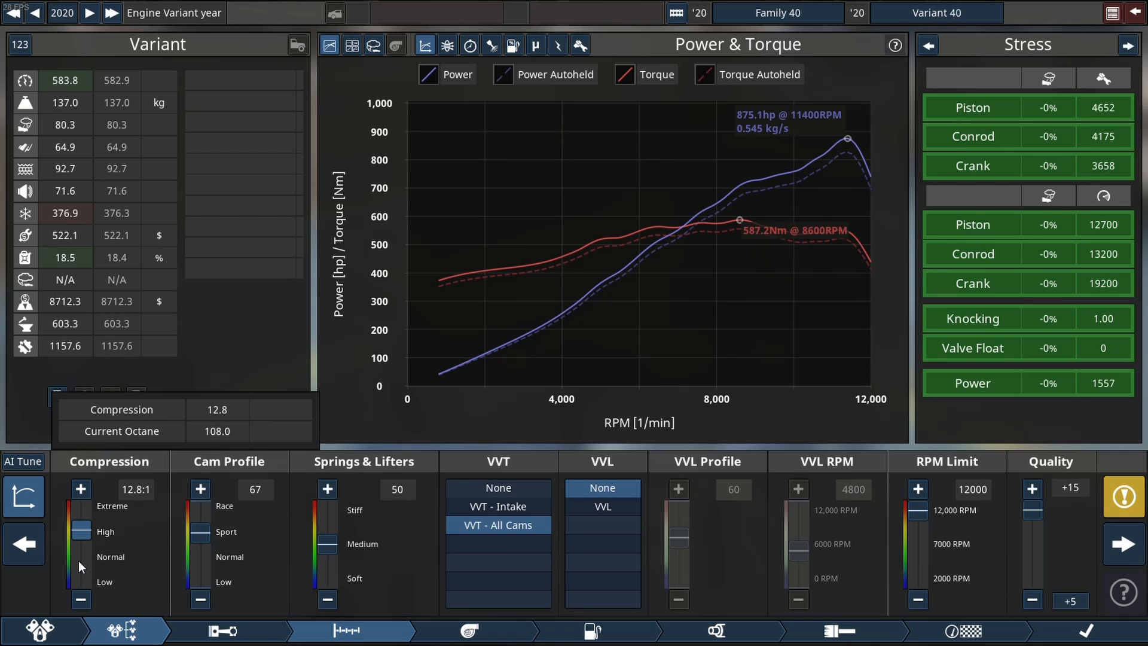
pyautogui.click(81, 488)
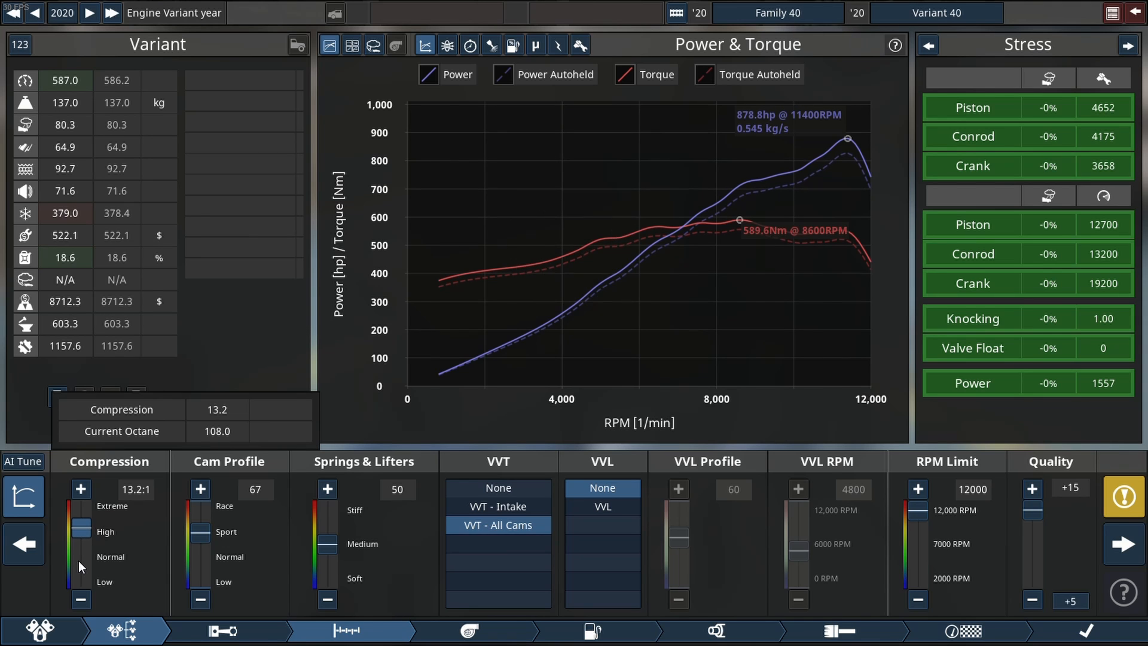
pyautogui.click(82, 488)
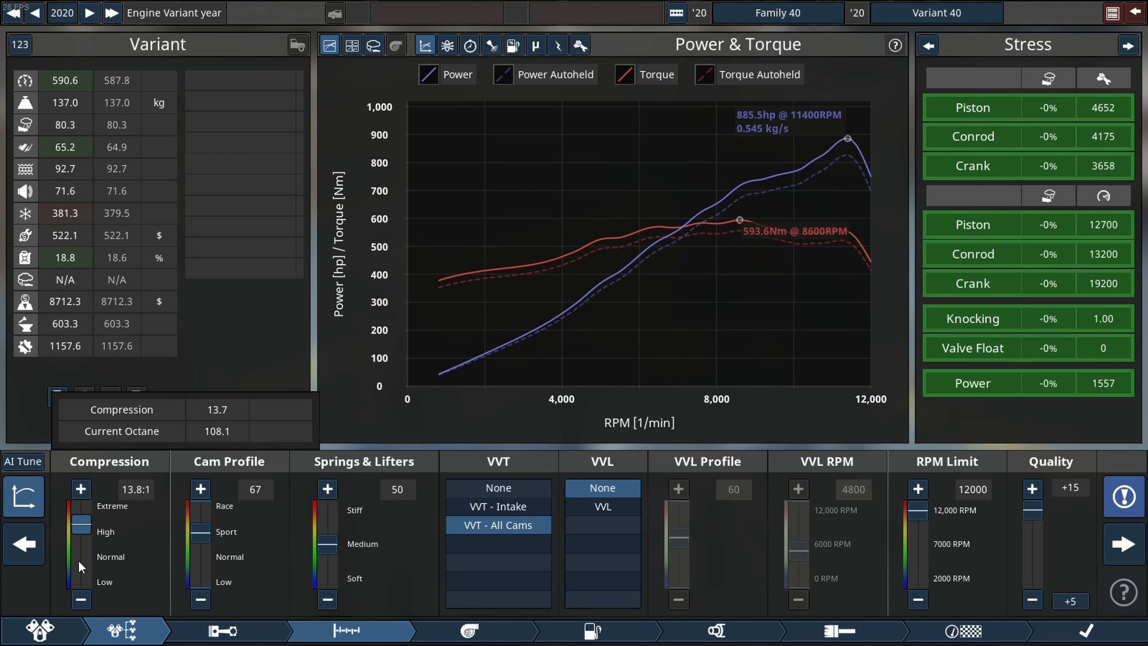
pyautogui.click(82, 488)
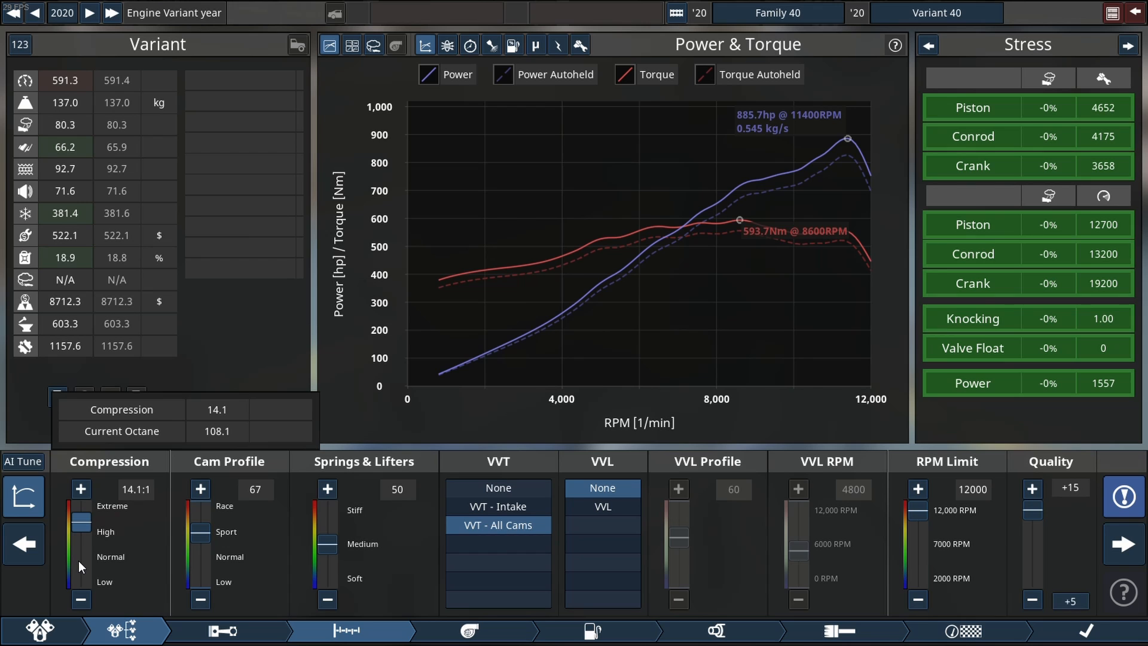
pyautogui.click(82, 597)
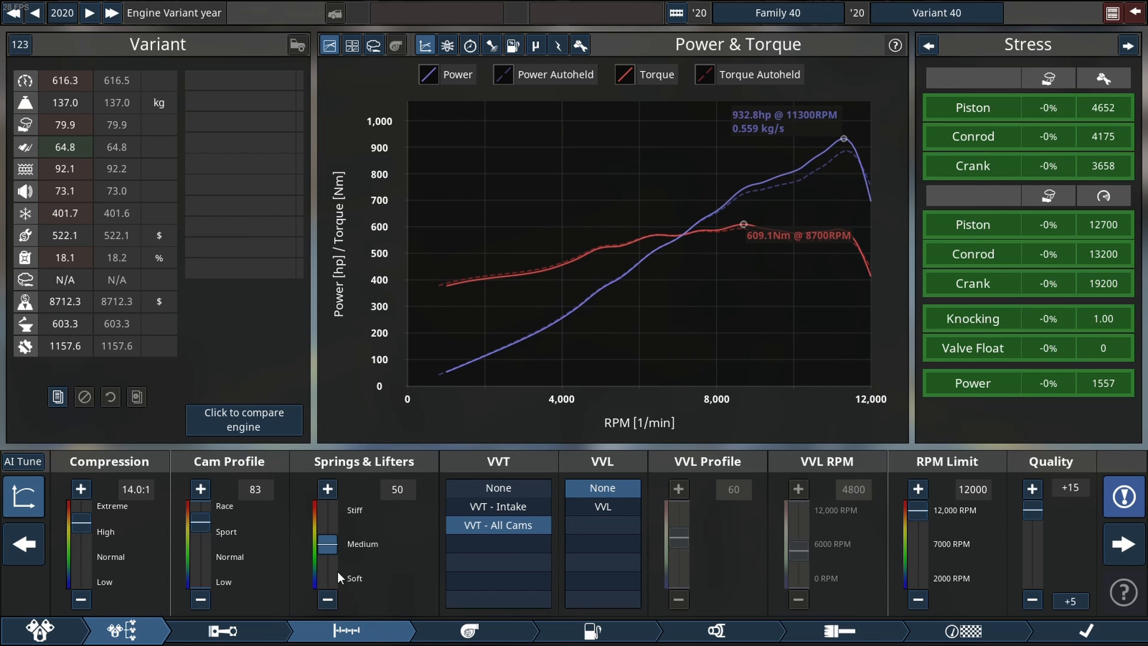
# Stiffen the springs to 57 and push the cam profile to 94 for about 976 hp.
pyautogui.click(326, 488)
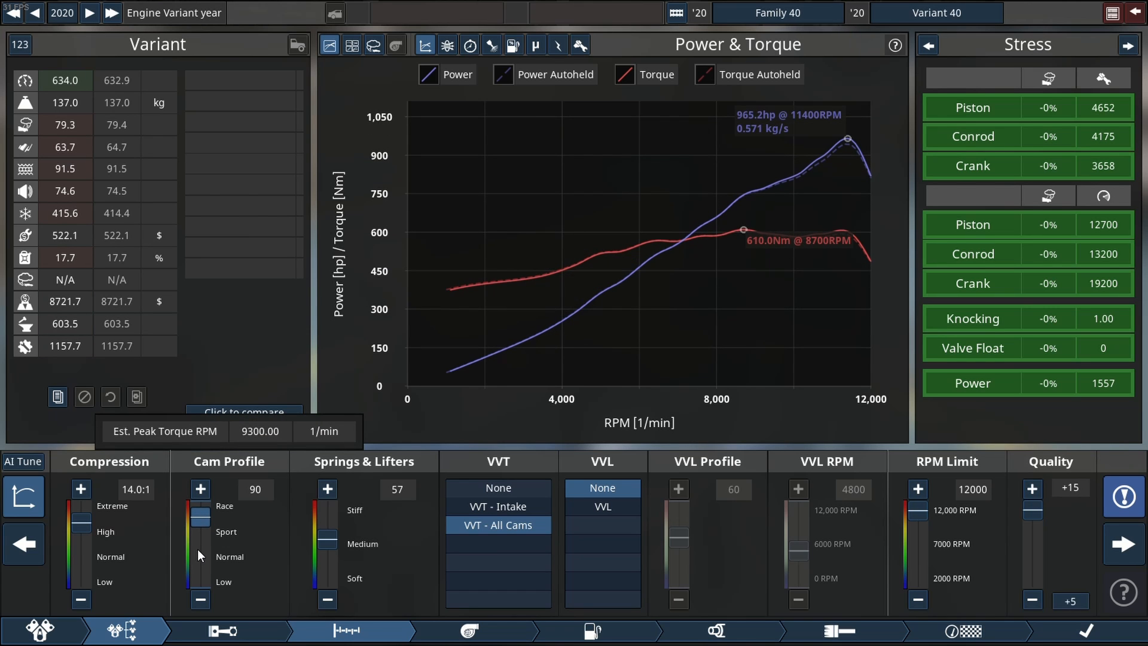
pyautogui.click(201, 488)
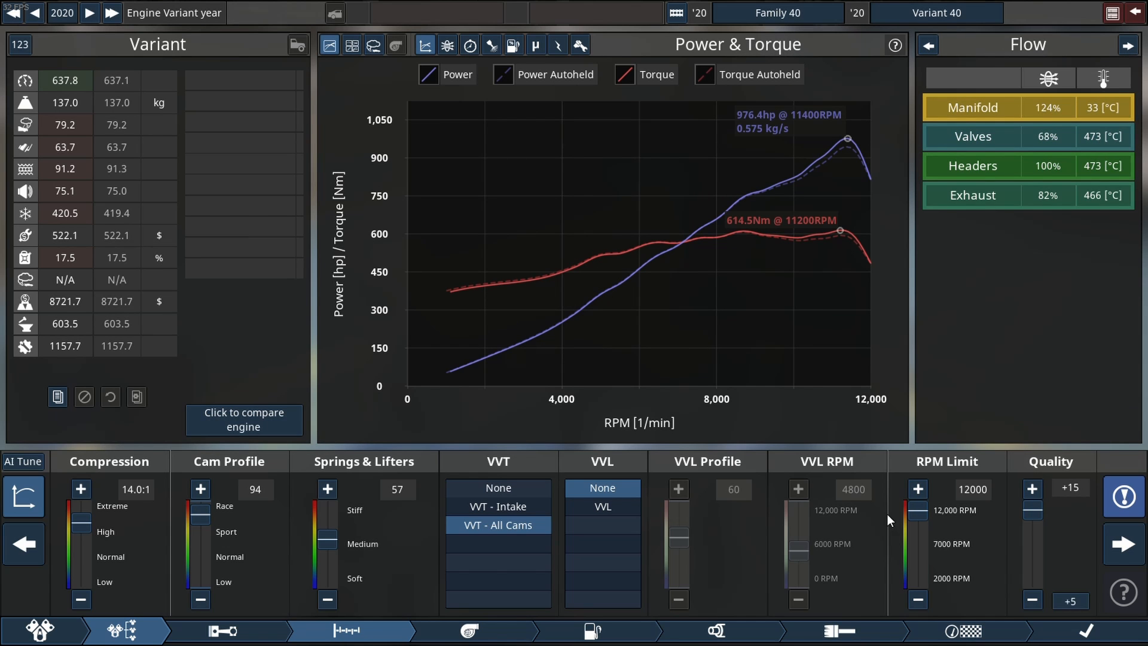
# Enlarge the intake manifold to size 56 and advance the ignition timing margin, reaching about 997 hp.
pyautogui.click(589, 630)
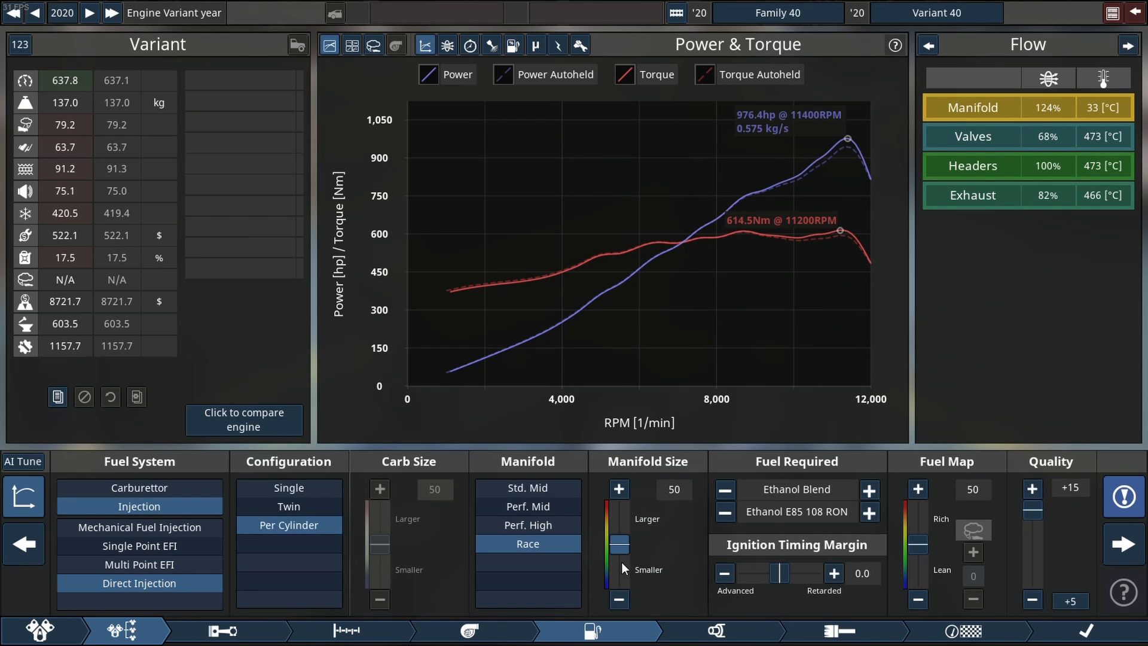
pyautogui.click(620, 489)
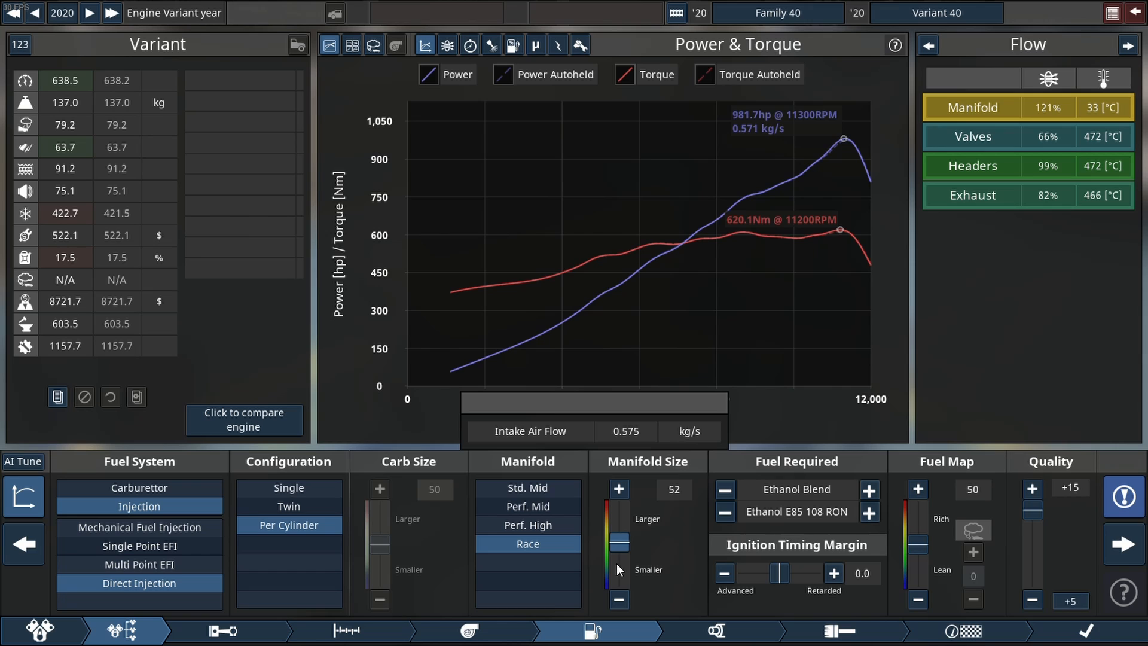
pyautogui.click(620, 489)
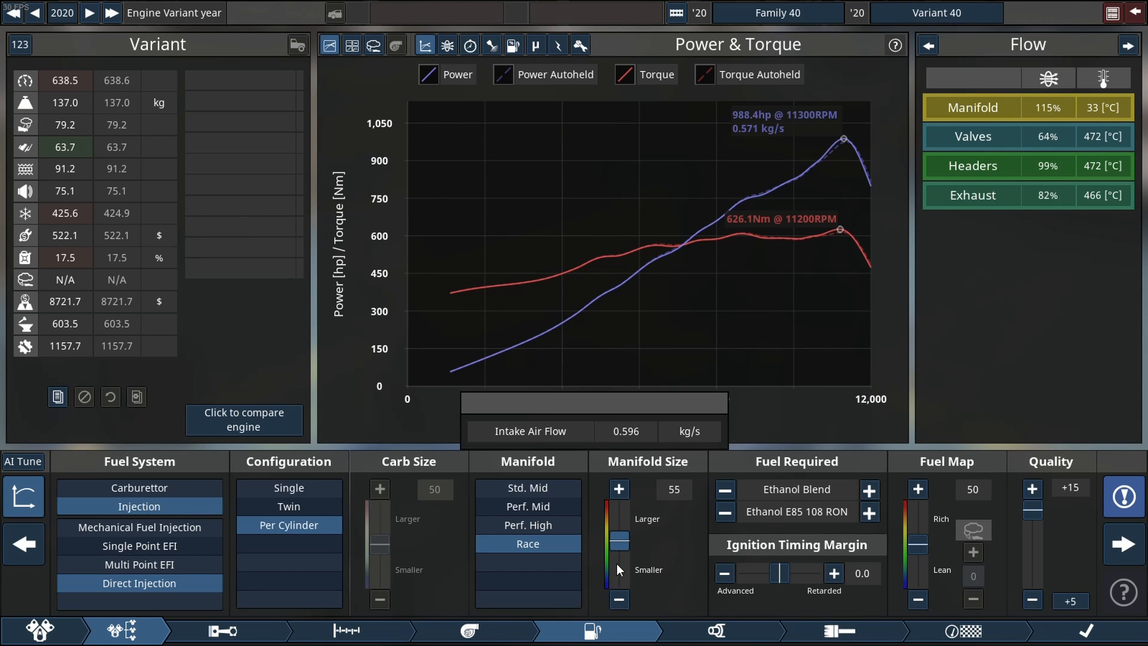
pyautogui.click(619, 488)
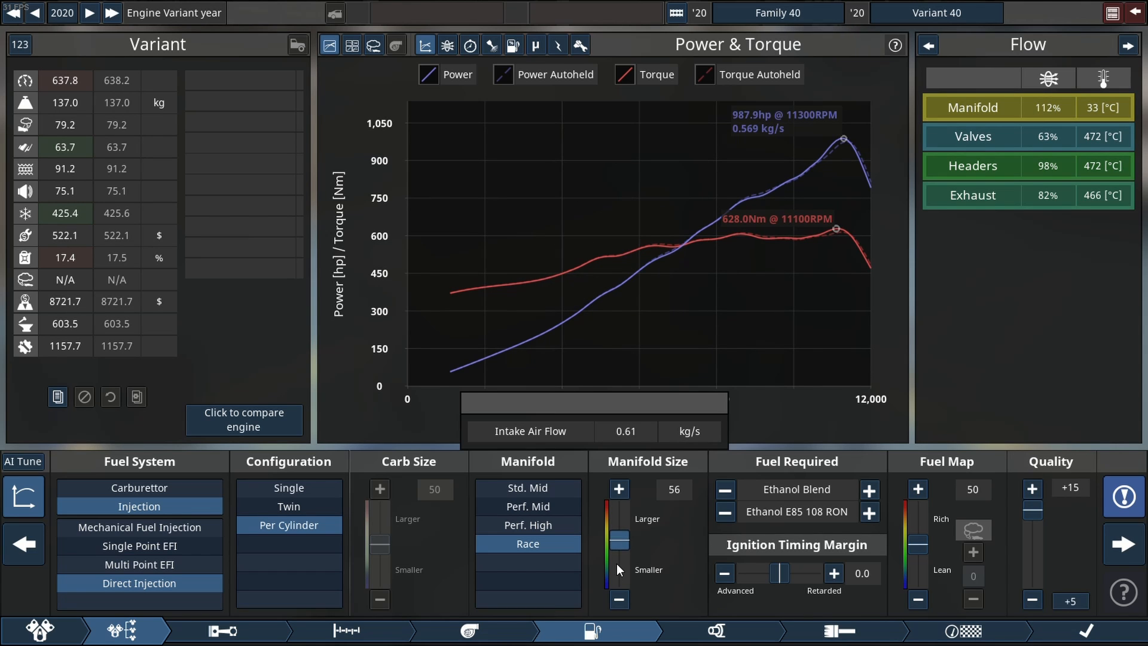
pyautogui.click(724, 574)
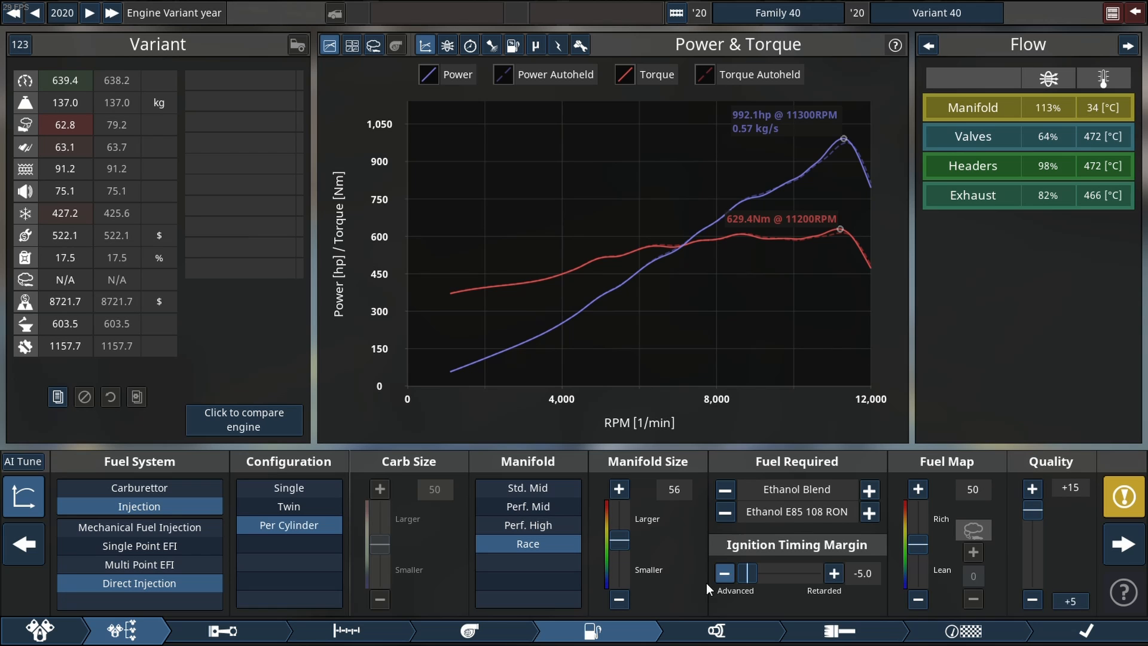
pyautogui.moveTo(751, 644)
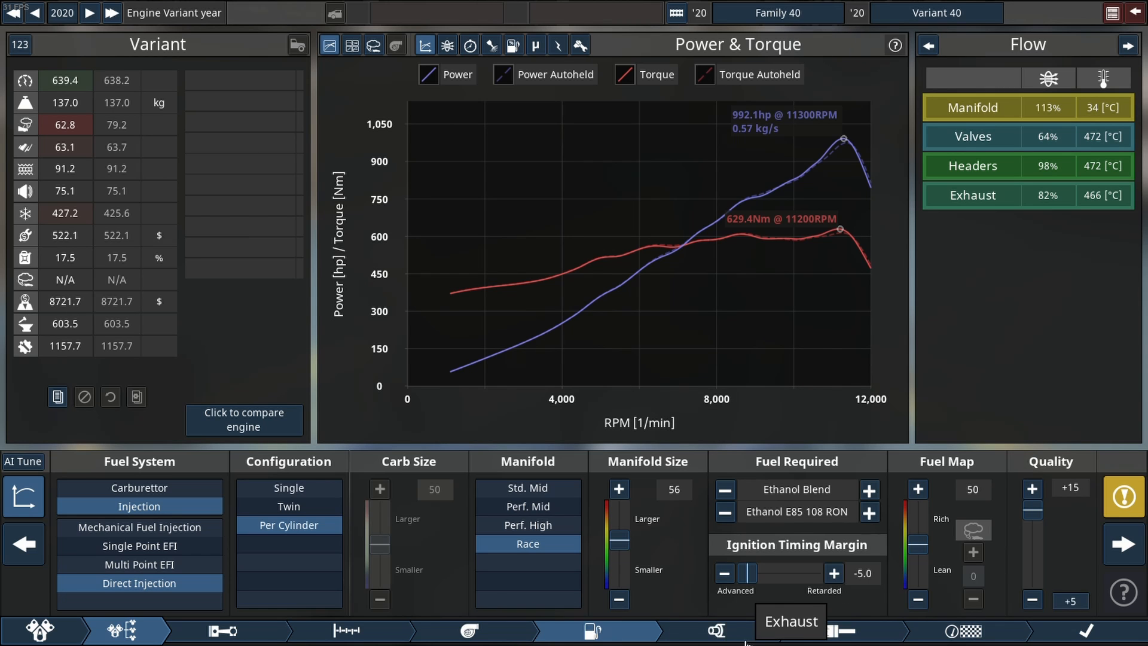
pyautogui.click(714, 629)
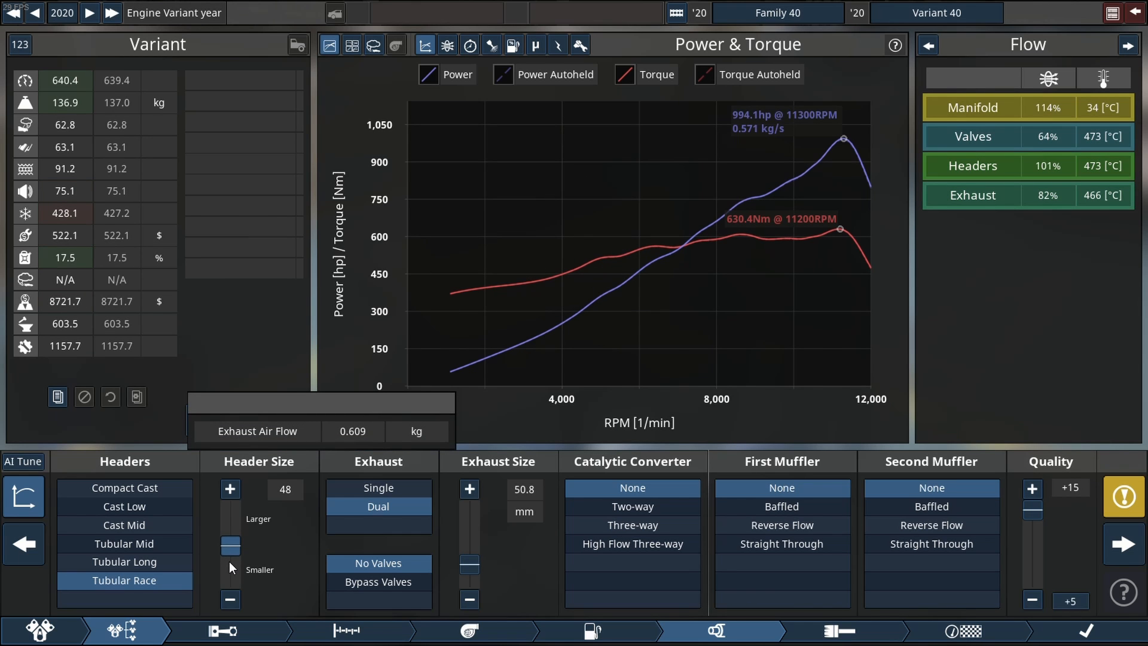
pyautogui.click(359, 630)
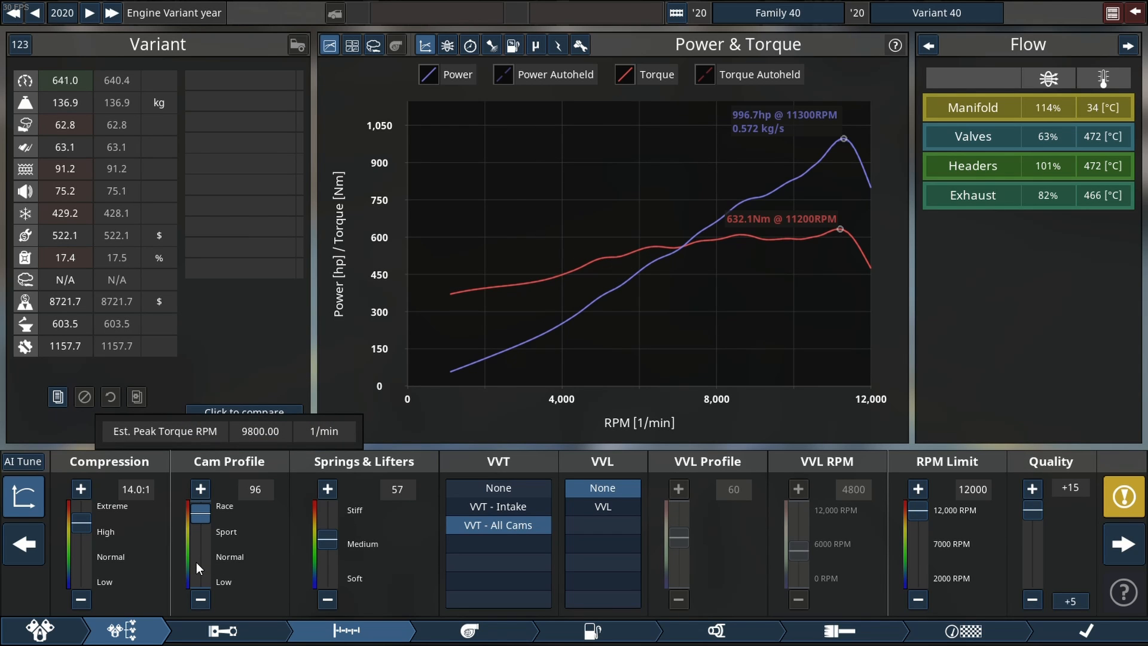
# Push the cam profile to 100 and springs to 61, taking output past 1,009 hp.
pyautogui.click(201, 488)
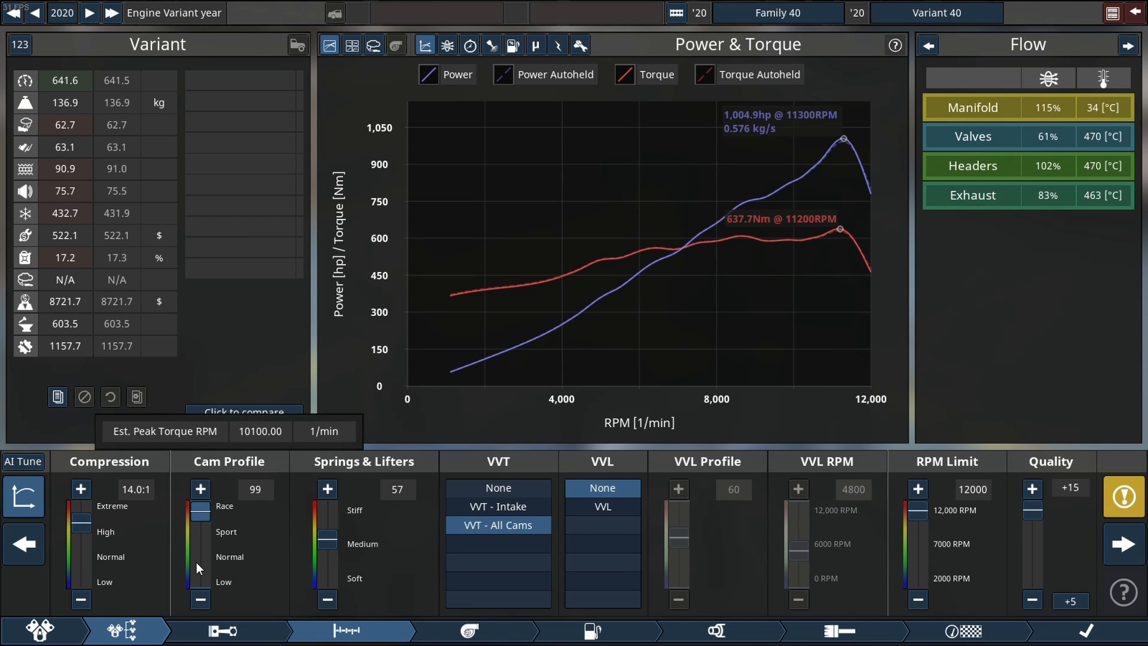
pyautogui.click(201, 488)
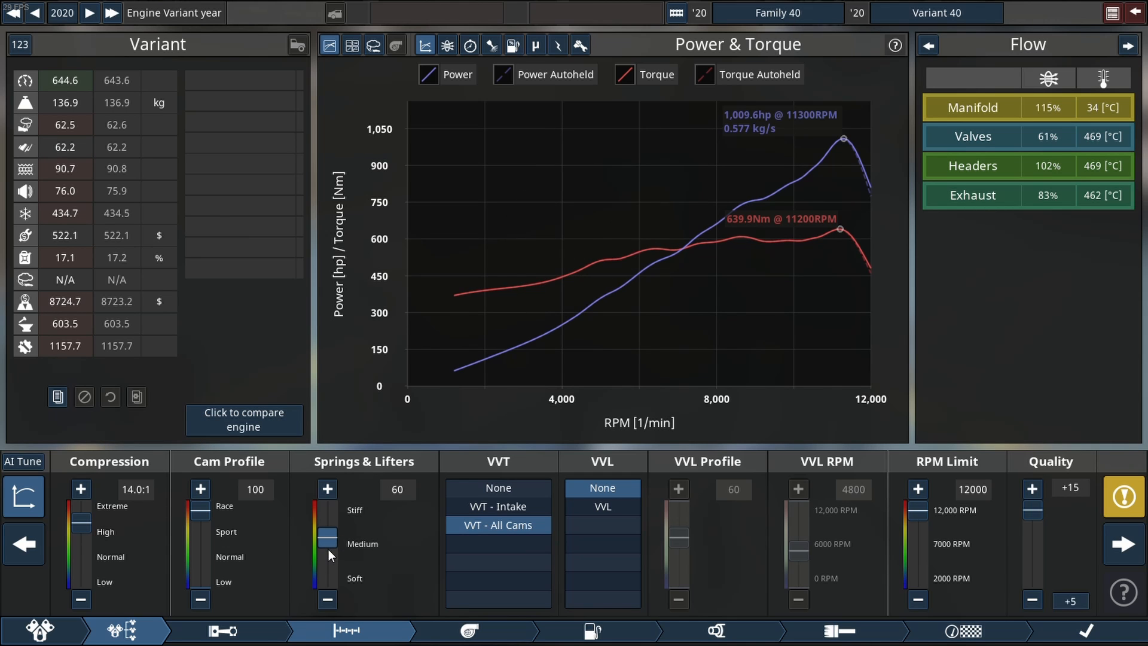
pyautogui.click(328, 489)
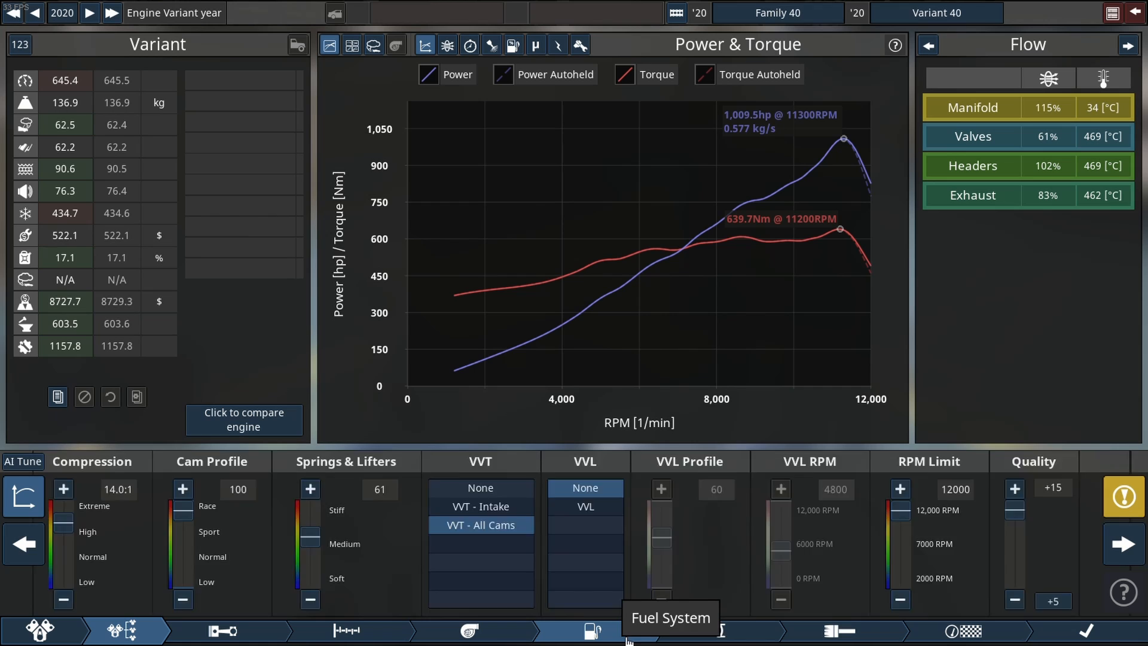
pyautogui.click(589, 629)
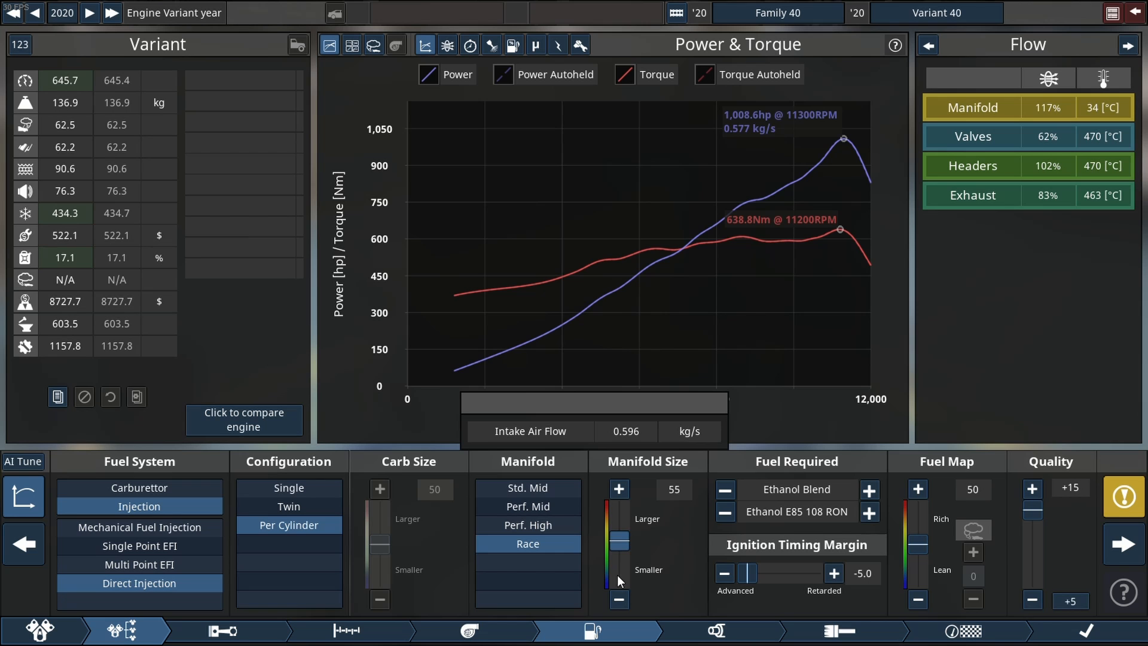
# Show the engine model in 3D on the dyno stand.
pyautogui.click(713, 629)
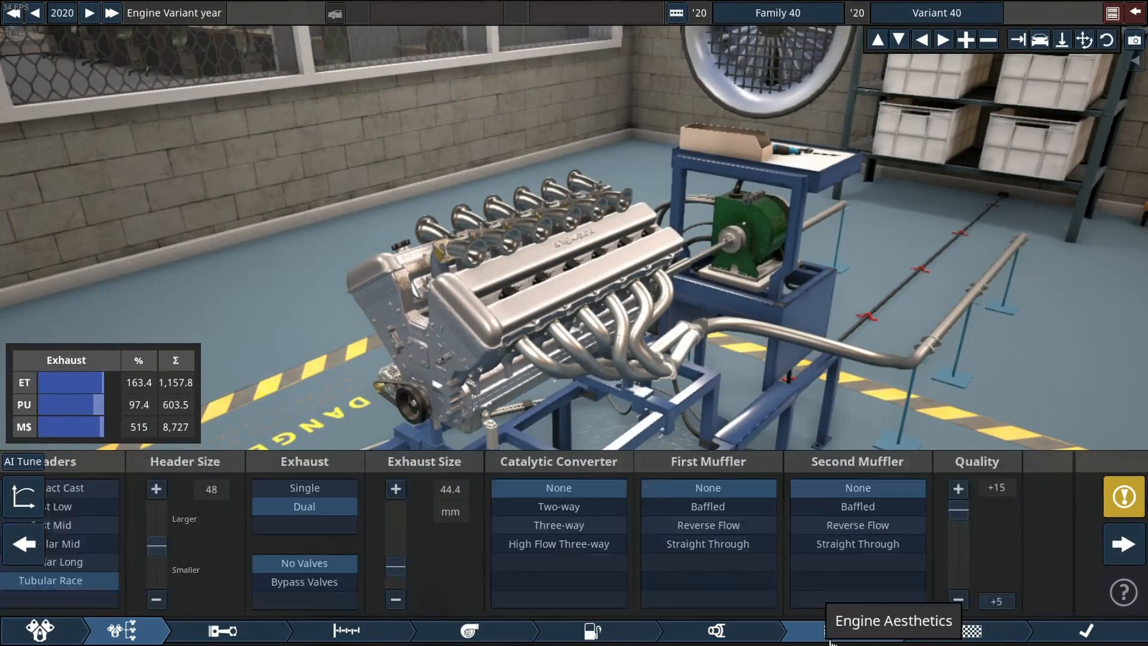
# Fit DOHC 90s Space Age valve covers and paint them chrome with hue around 46 for yellow-gold.
pyautogui.click(829, 630)
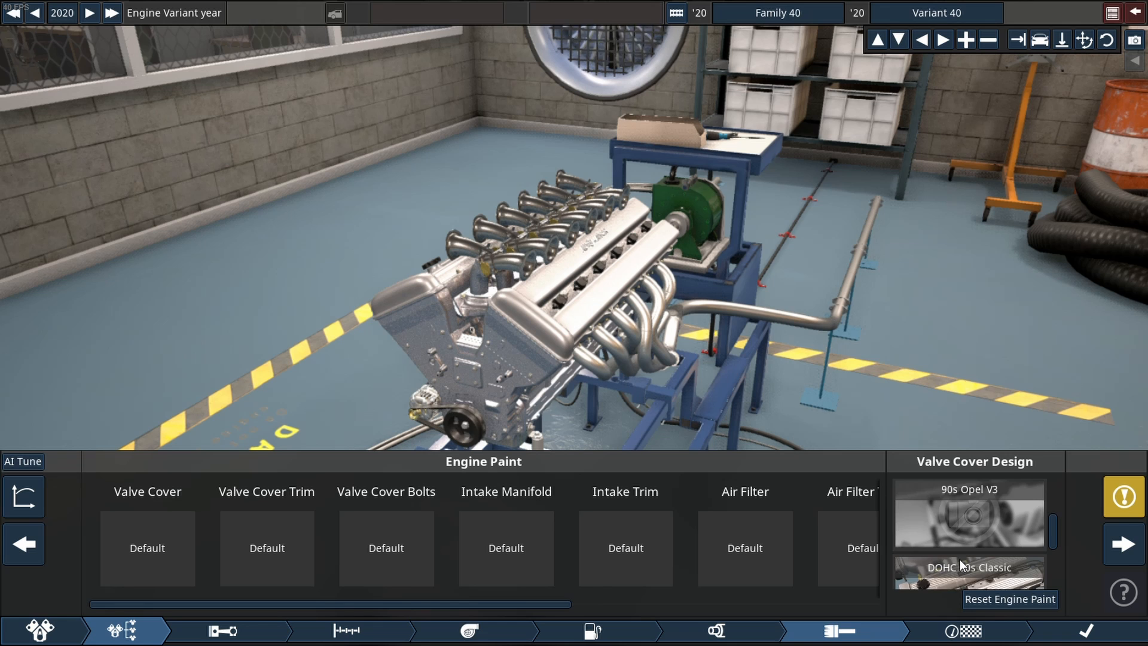
pyautogui.click(968, 515)
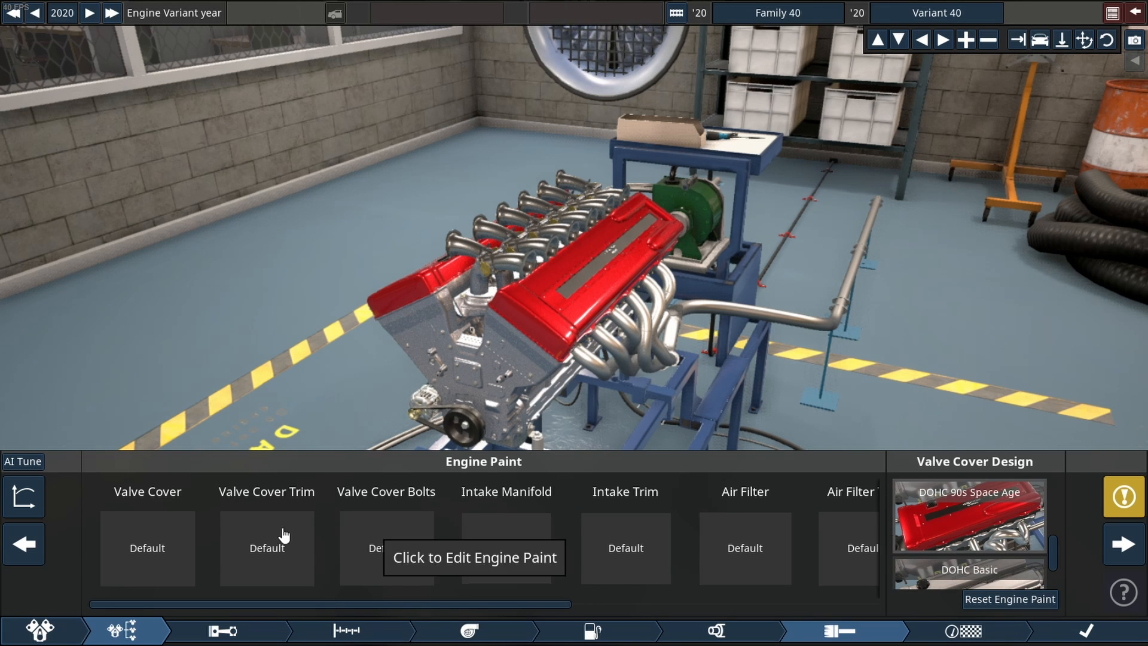
pyautogui.click(148, 548)
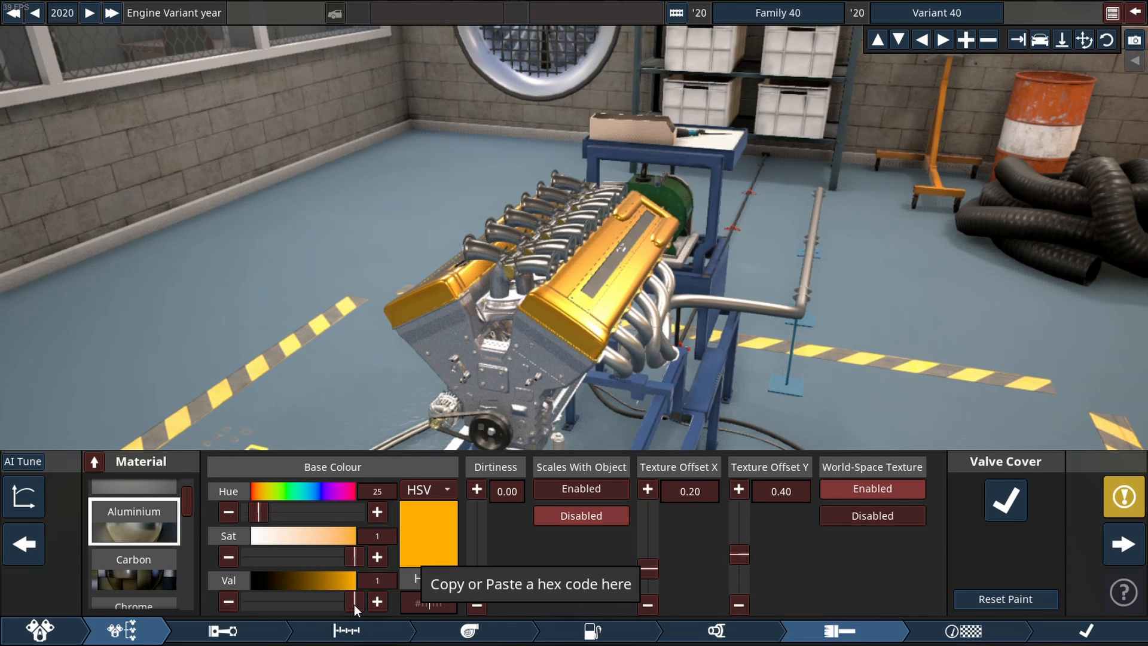
pyautogui.click(134, 548)
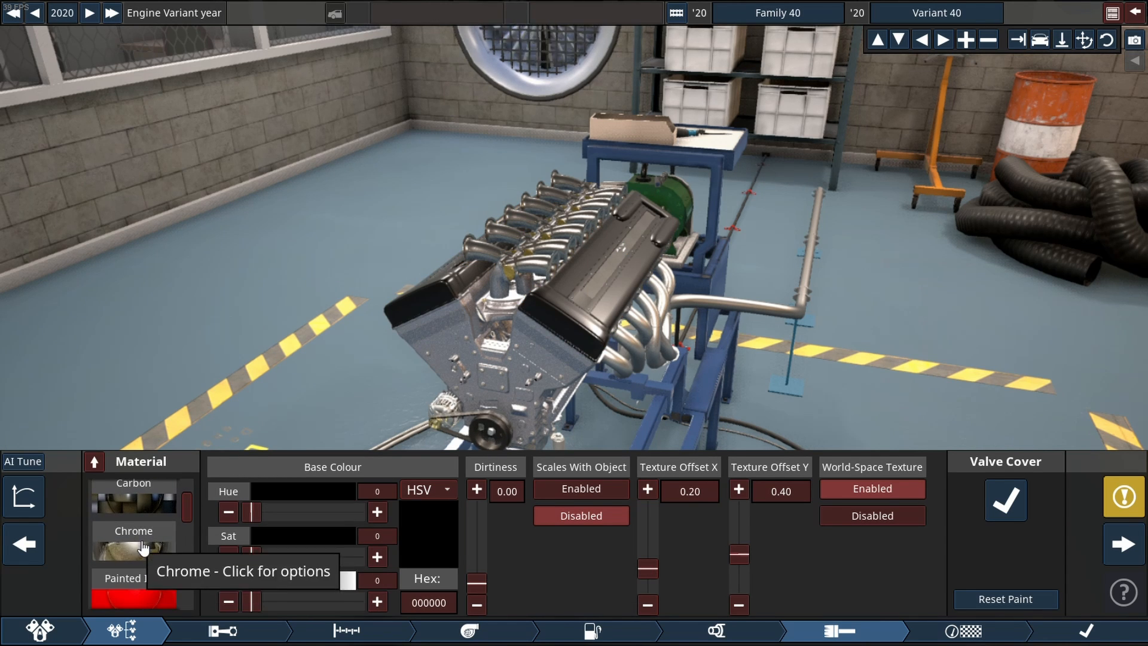
pyautogui.click(133, 541)
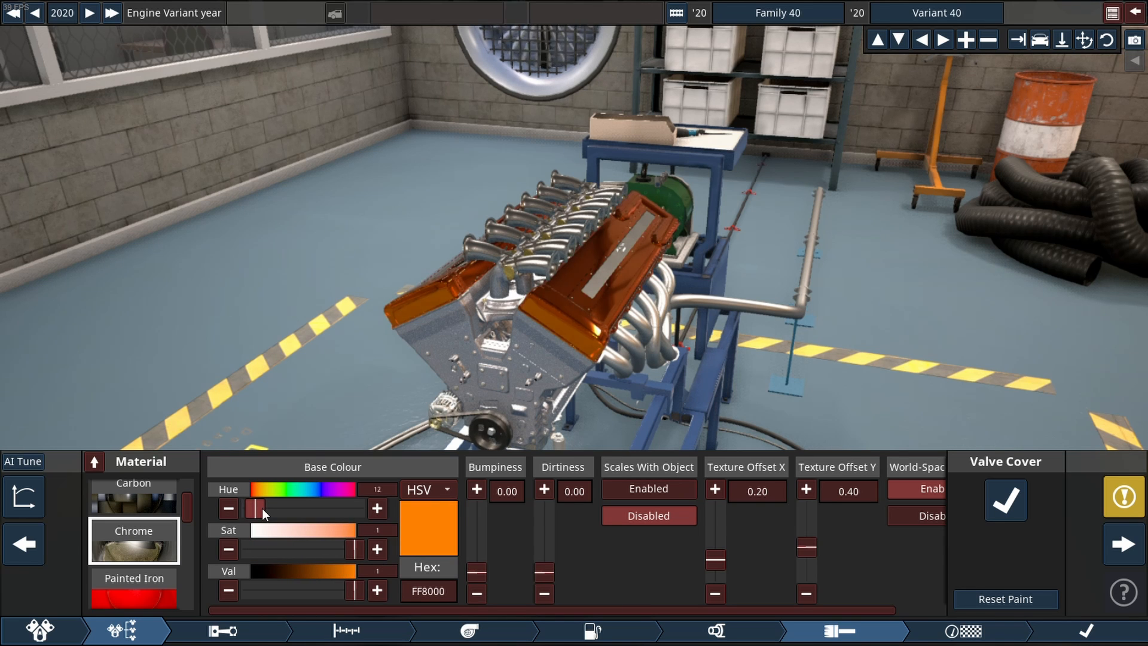
pyautogui.moveTo(254, 509); pyautogui.dragTo(273, 509)
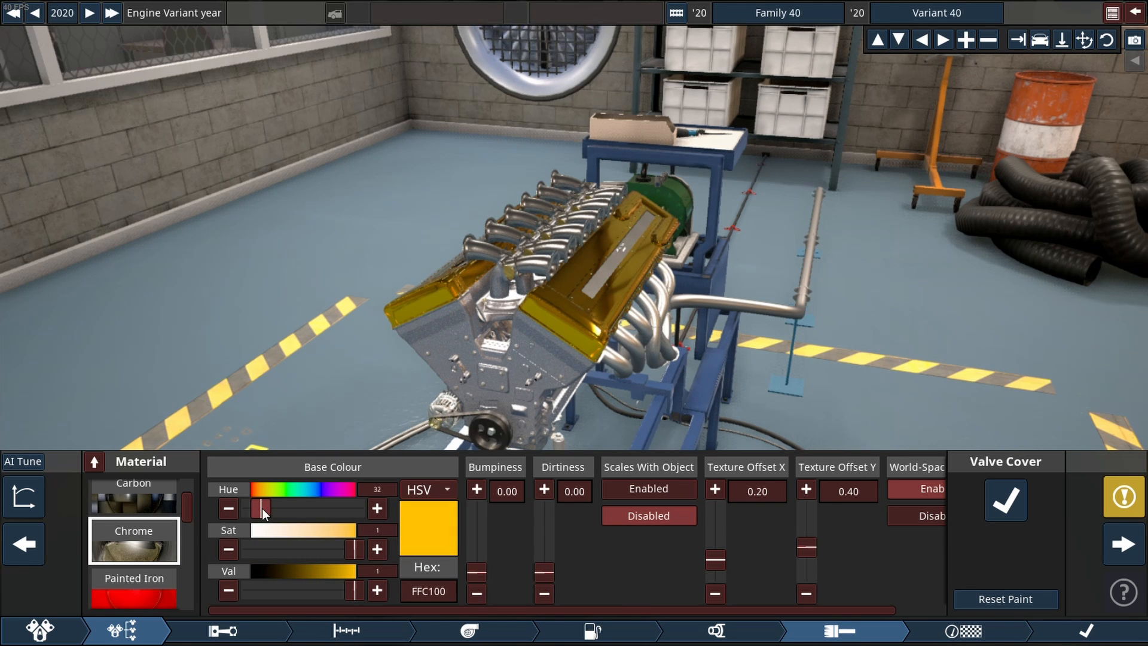
pyautogui.moveTo(256, 508); pyautogui.dragTo(267, 509)
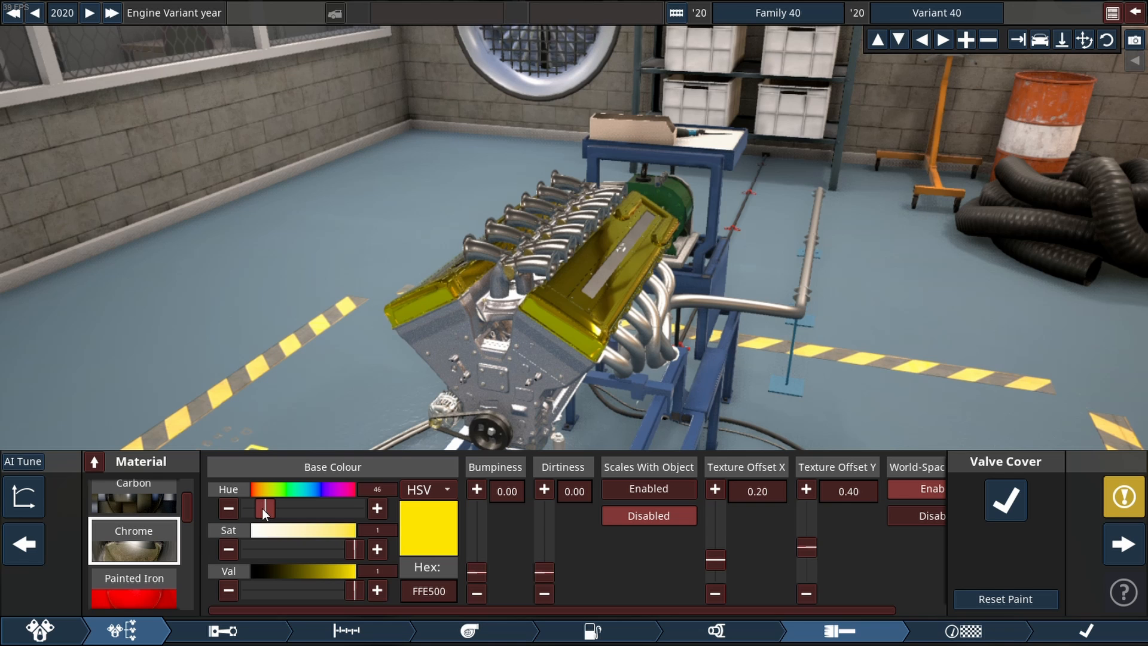
pyautogui.moveTo(262, 508); pyautogui.dragTo(273, 508)
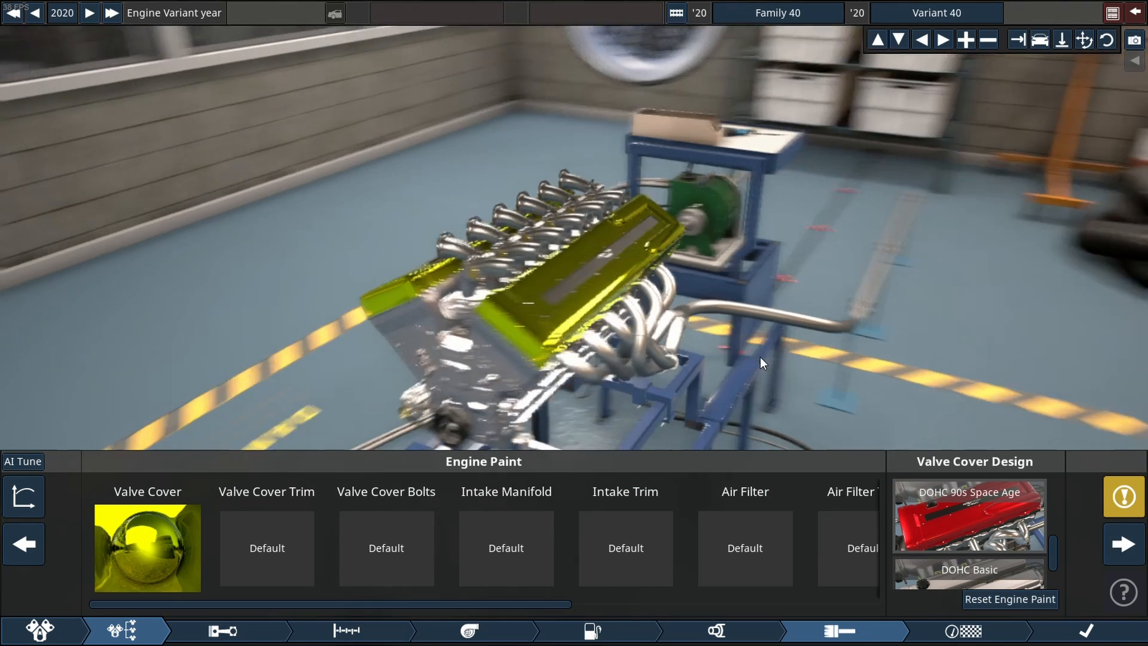
# Reset all engine paint to factory, then give the valve covers a gold chrome finish again.
pyautogui.click(1010, 599)
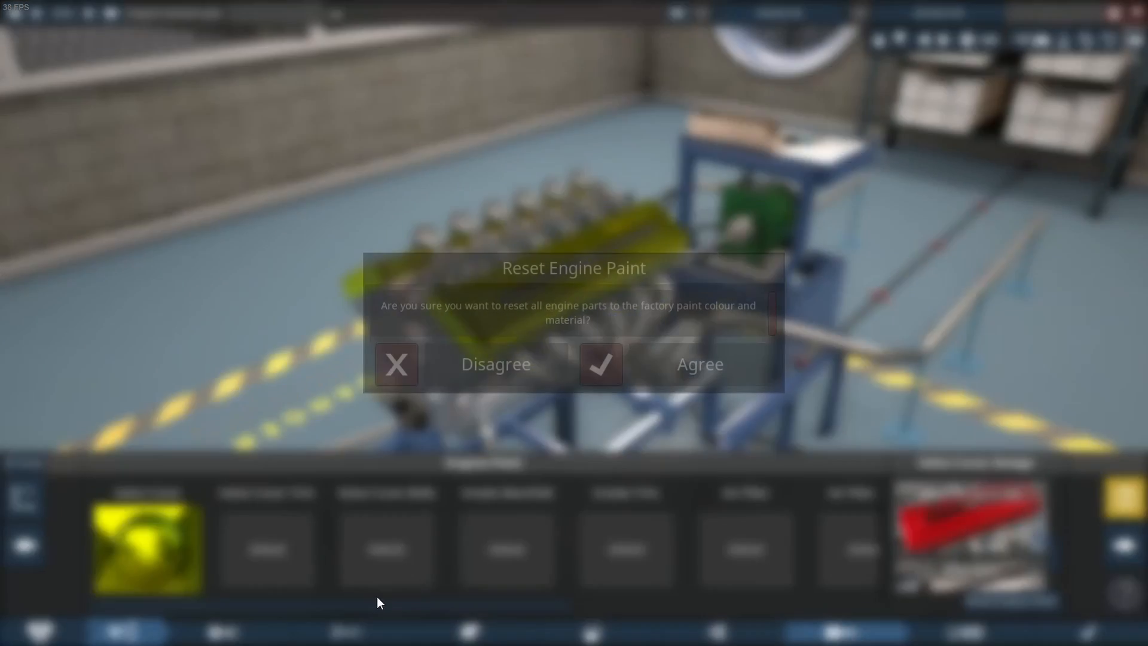
pyautogui.click(698, 364)
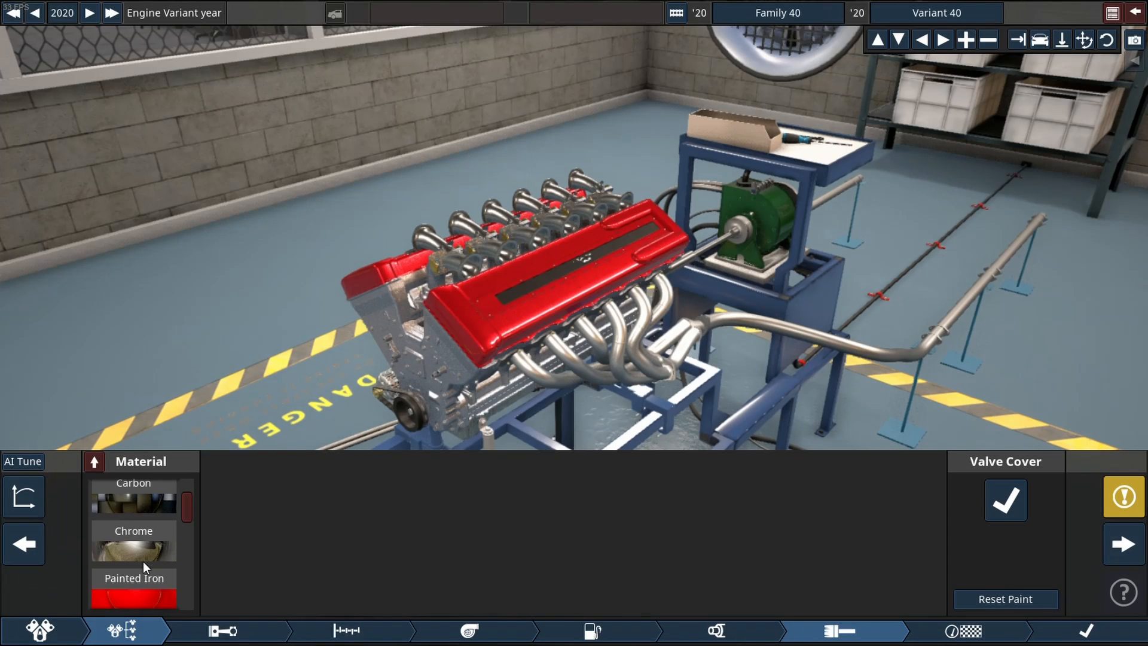
pyautogui.click(134, 542)
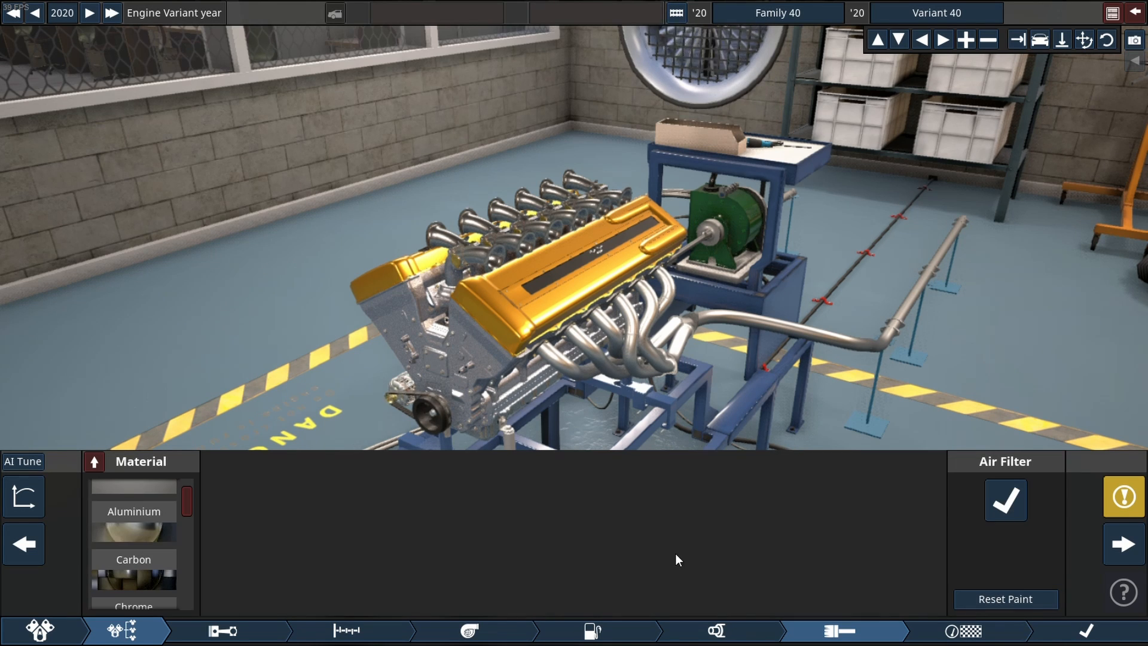
# Paint the air filter, intake manifold and headers in gold chrome.
pyautogui.click(134, 520)
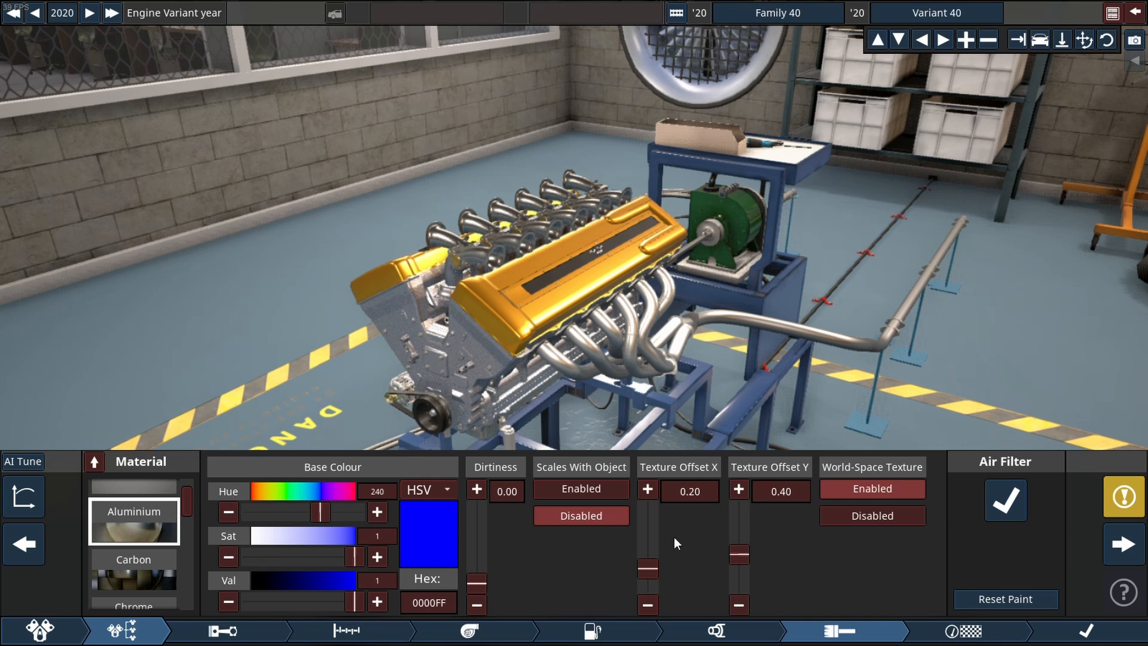
pyautogui.moveTo(428, 602)
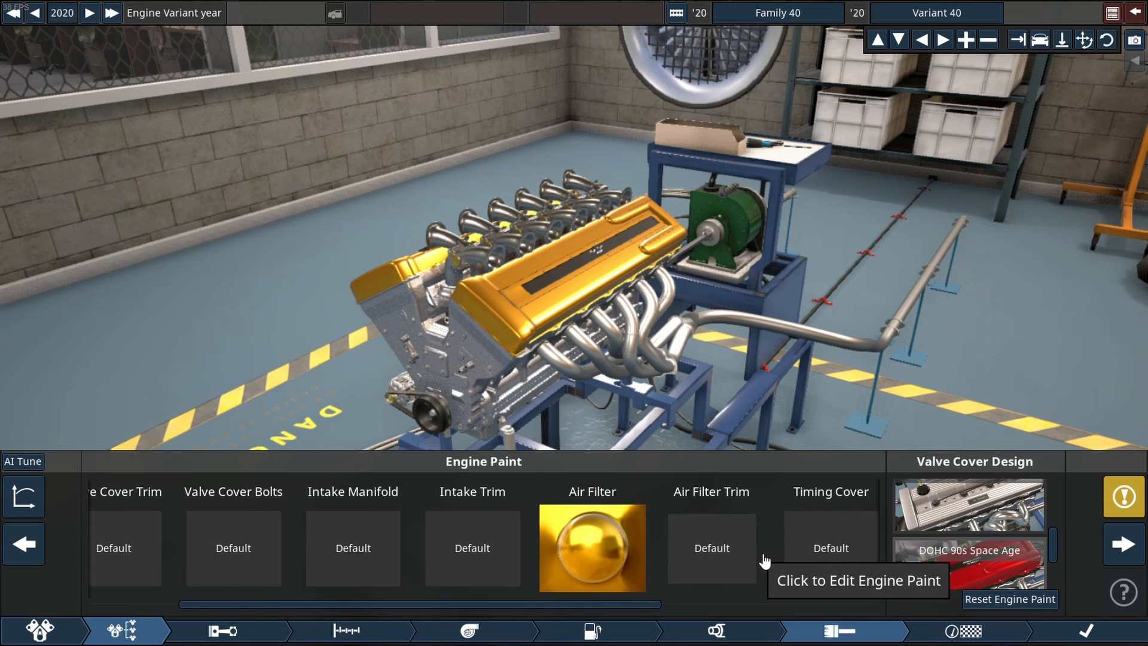
pyautogui.click(353, 548)
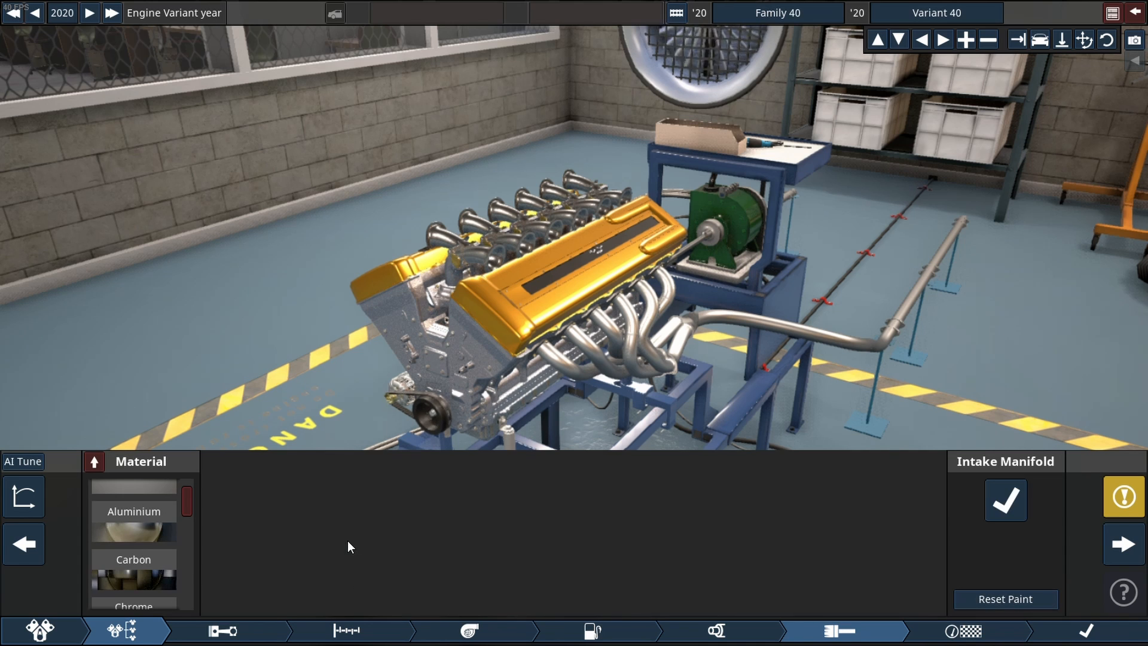
pyautogui.click(134, 522)
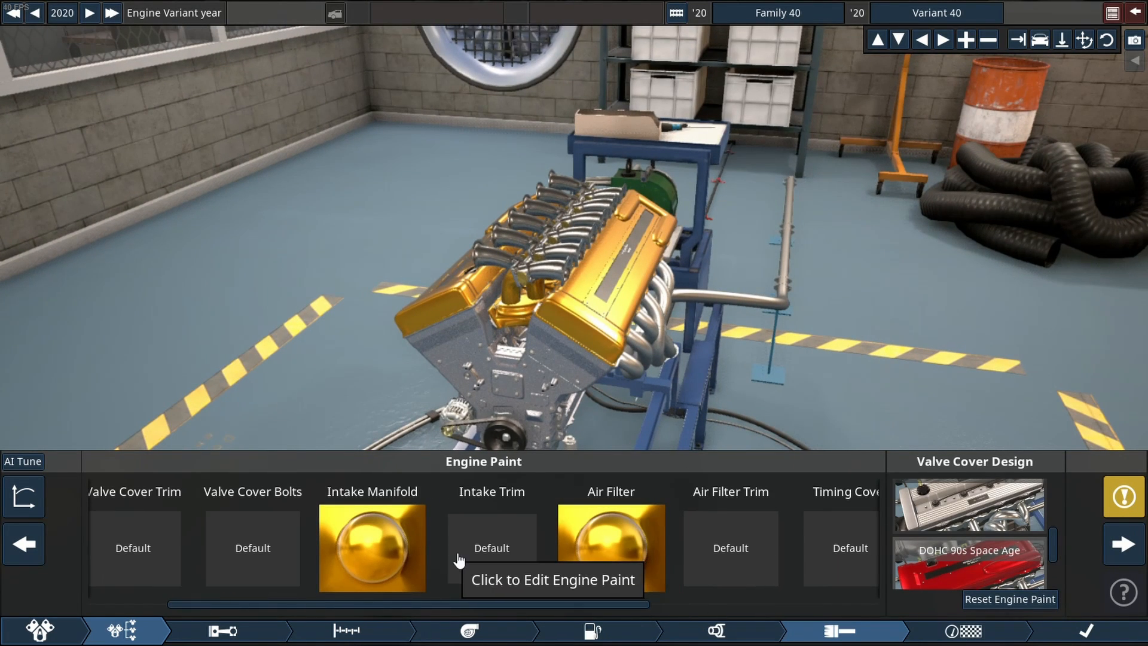
pyautogui.moveTo(803, 569)
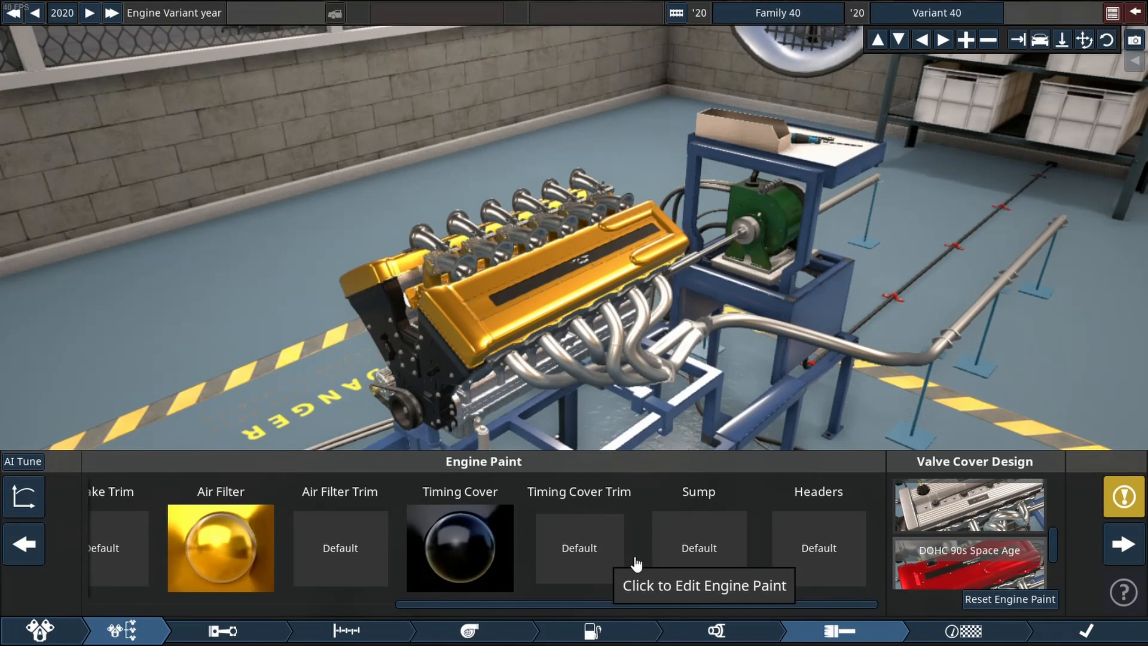
pyautogui.click(699, 547)
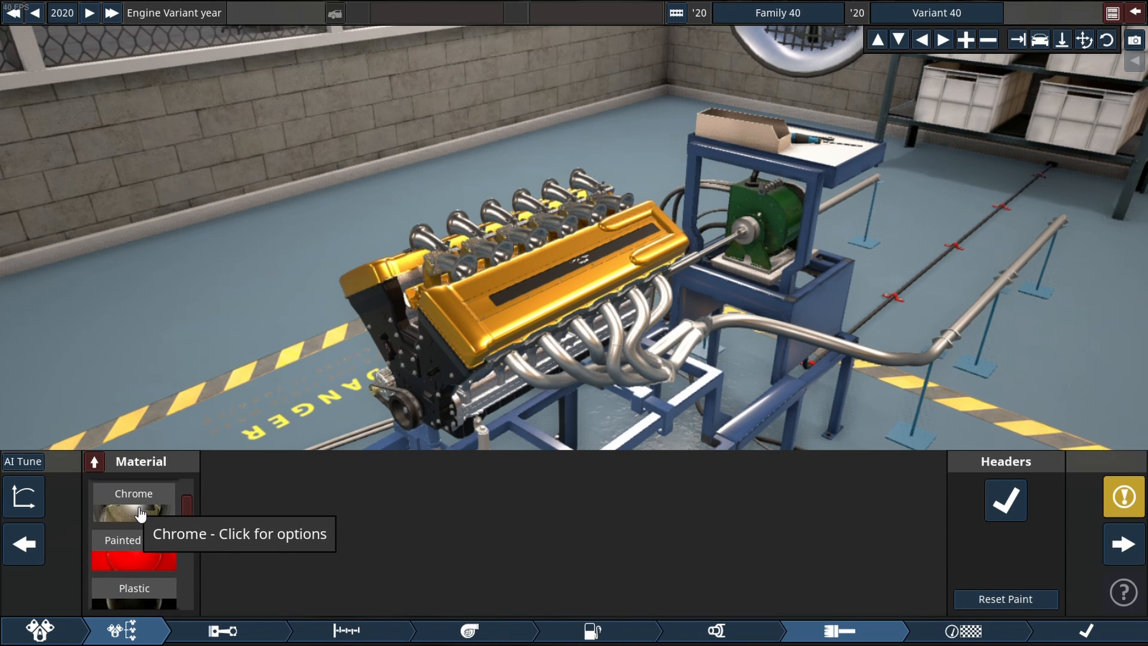
pyautogui.click(134, 502)
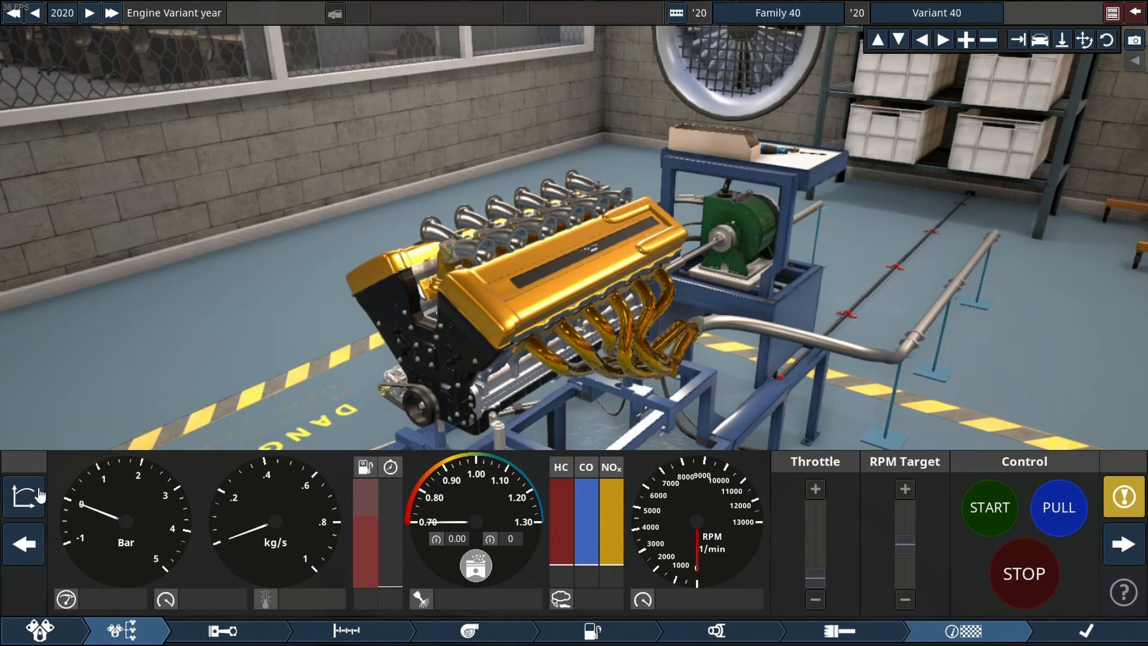
pyautogui.moveTo(23, 500)
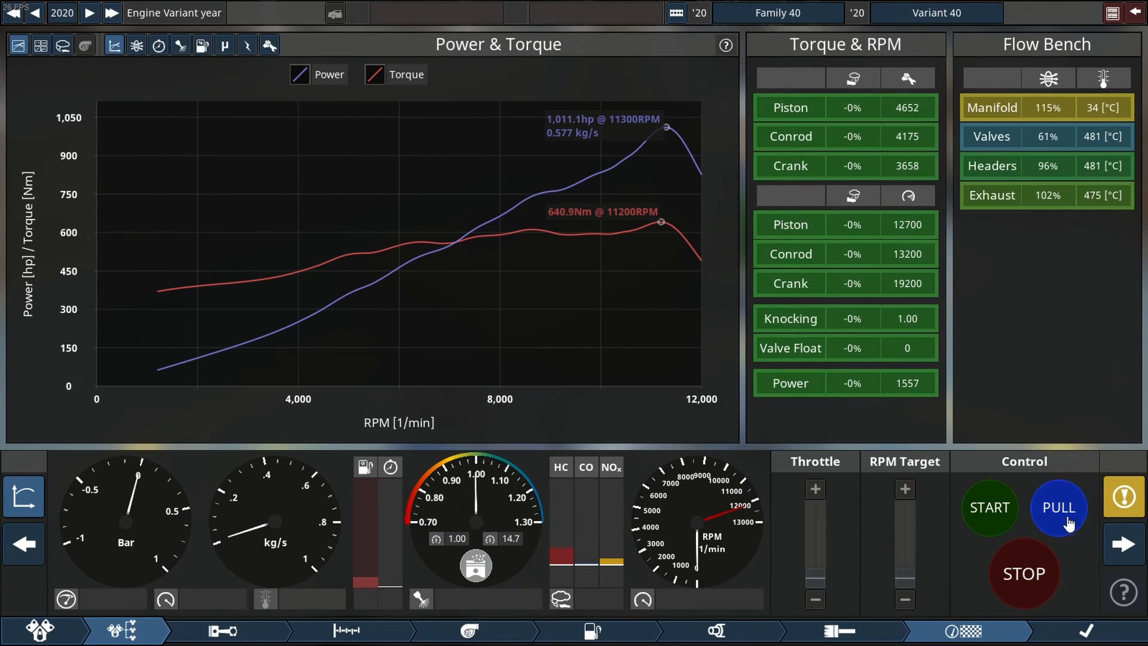
# Start a fresh dyno pull, redrawing the power and torque curves from zero.
pyautogui.click(1058, 507)
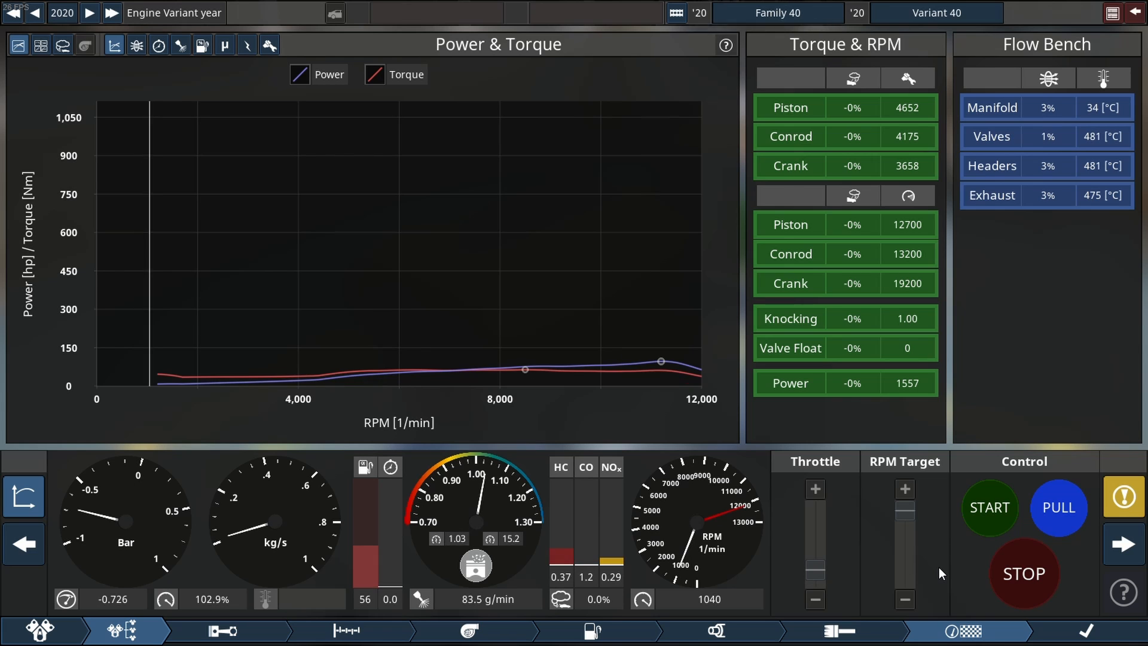